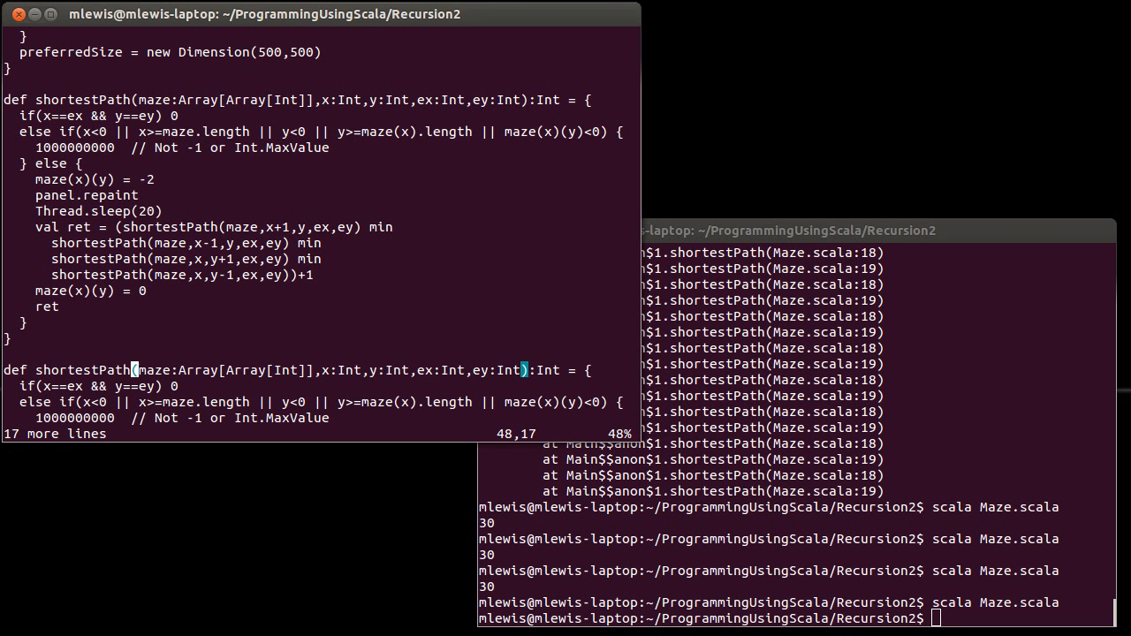
Step: Append 2 to the second shortestPath definition's name, making it shortestPath2
{"action": "type", "text": "2"}
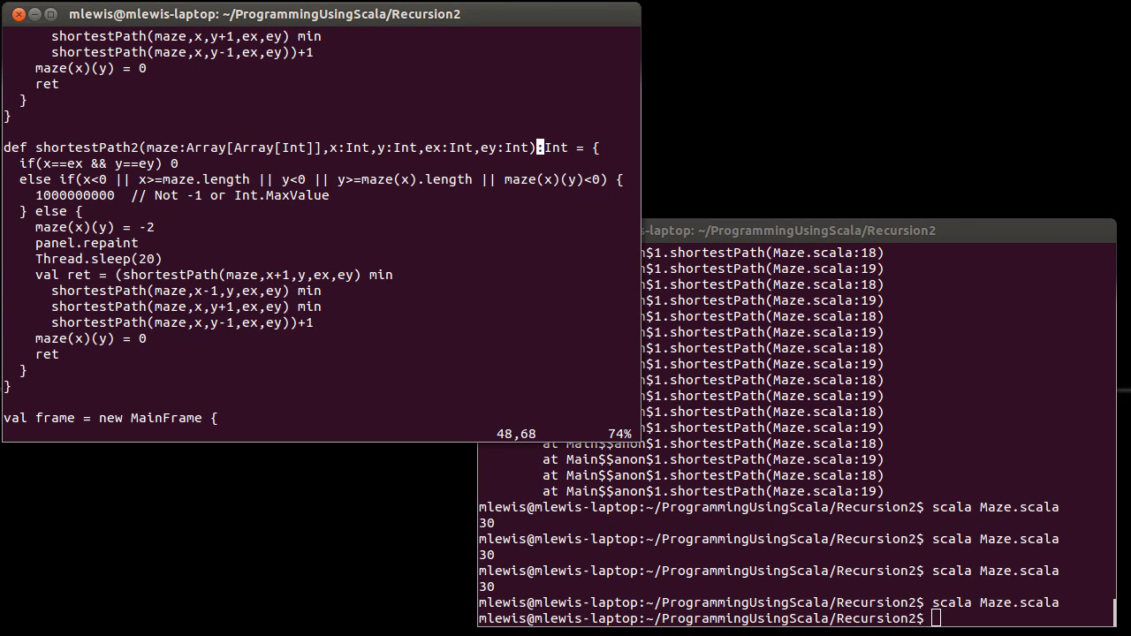
Step: Add a steps:Int parameter and an else if branch for maze(x)(y)>0 && maze(x)(y)<=steps
{"action": "type", "text": ",steps:Int"}
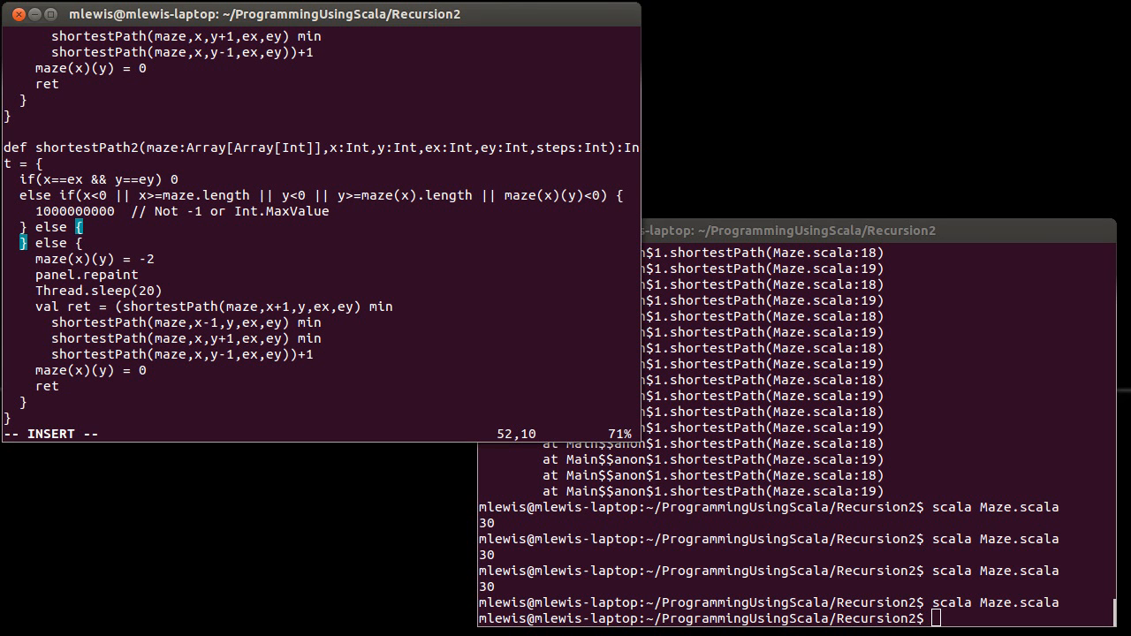
{"action": "type", "text": "if"}
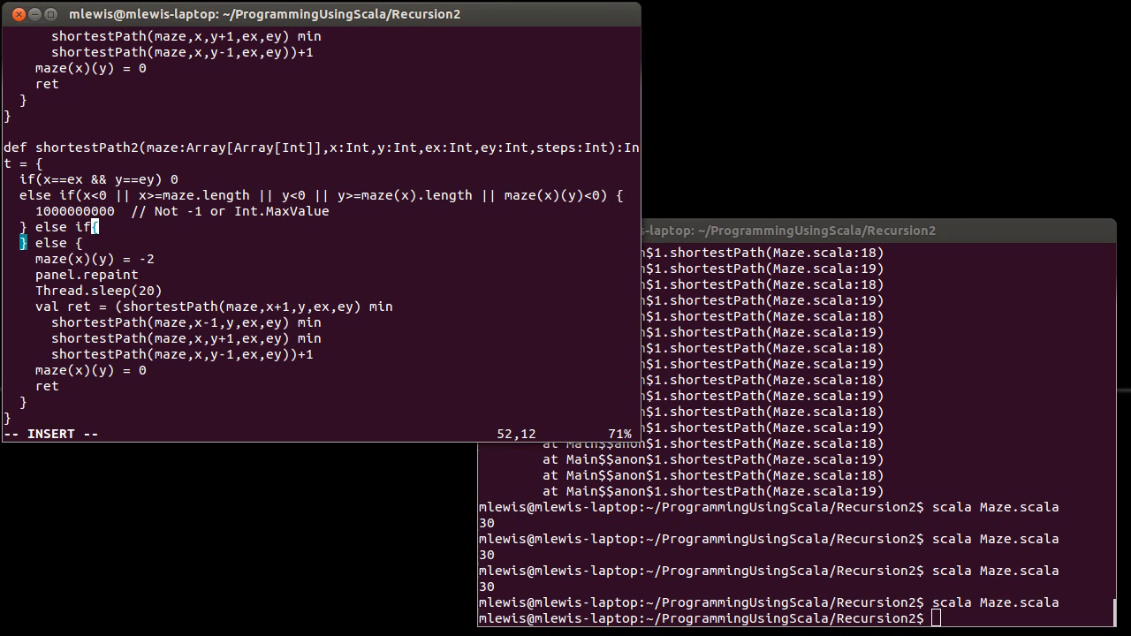
{"action": "type", "text": "("}
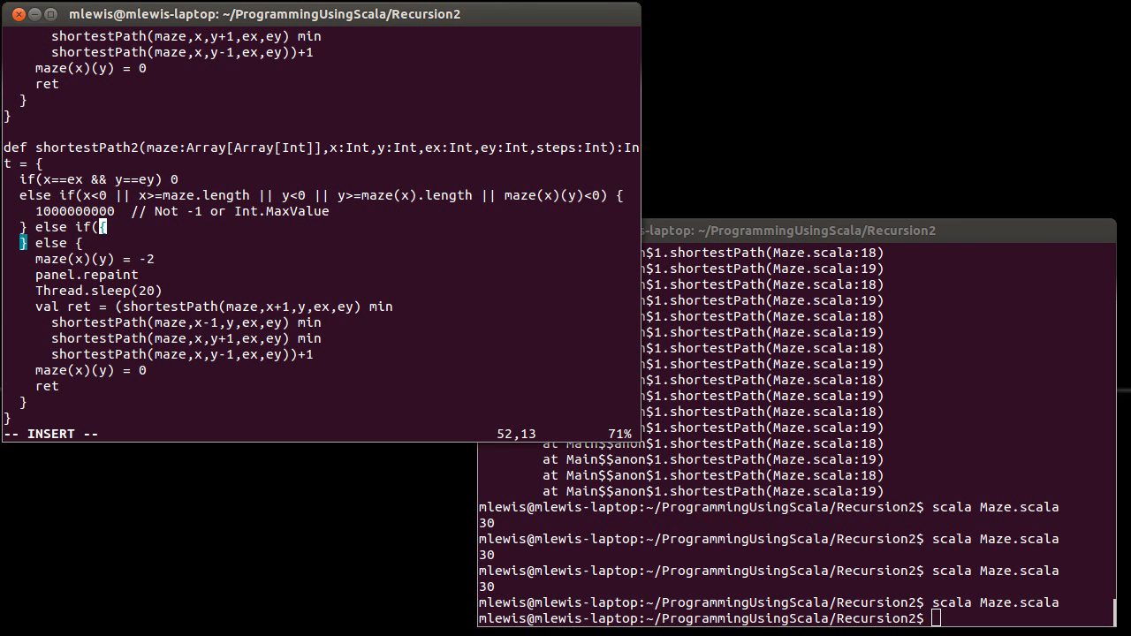
{"action": "type", "text": "maze(x"}
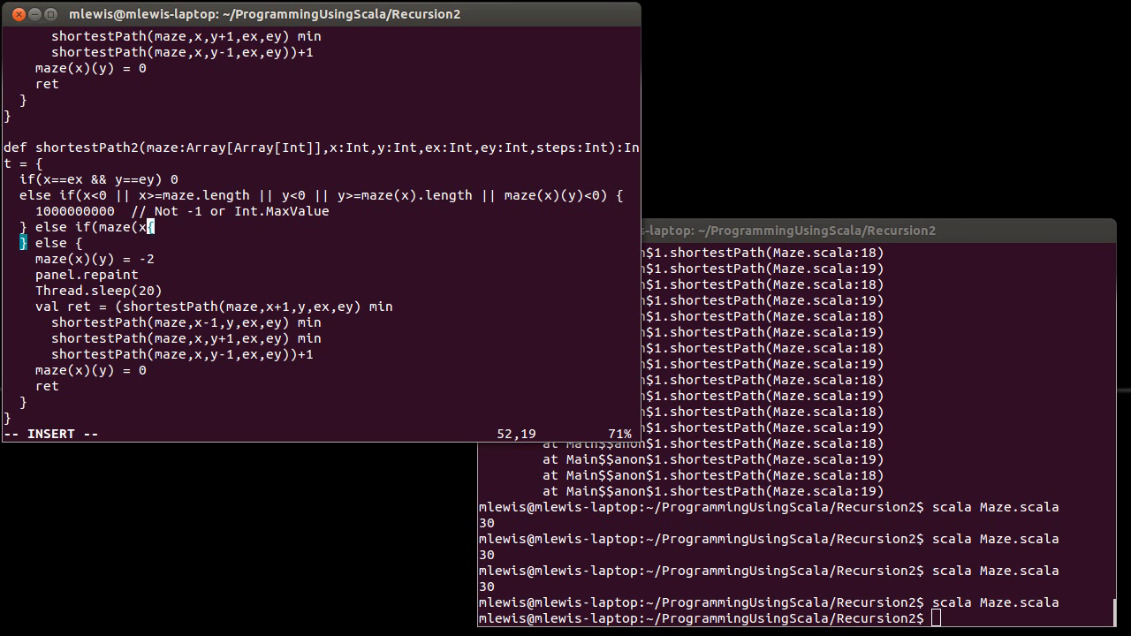
{"action": "type", "text": "(y)"}
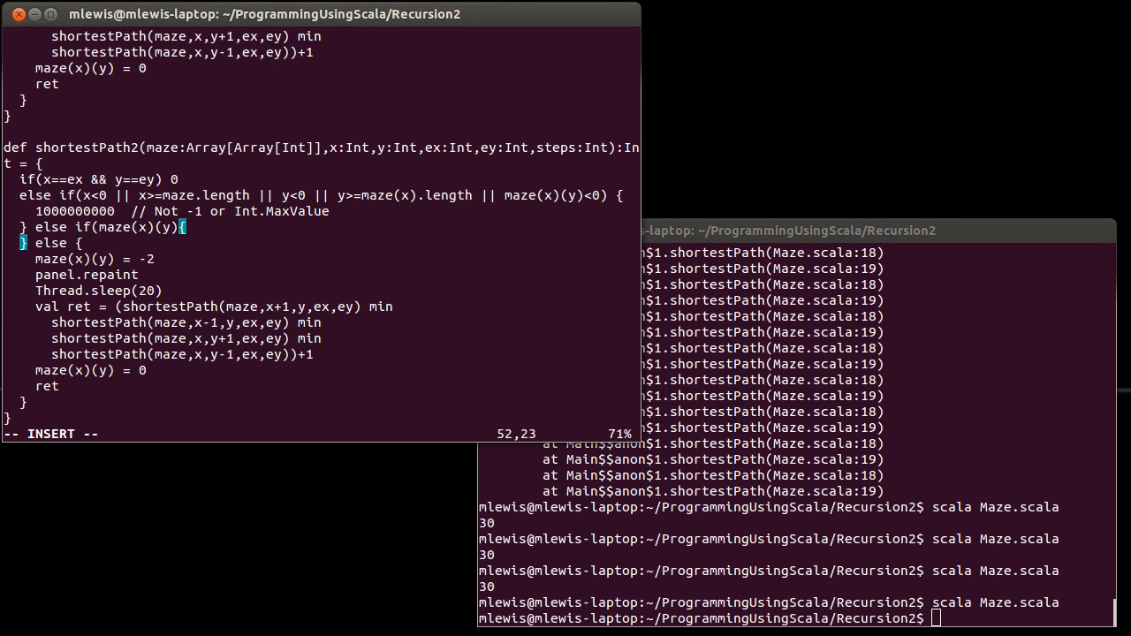
{"action": "type", "text": ">0"}
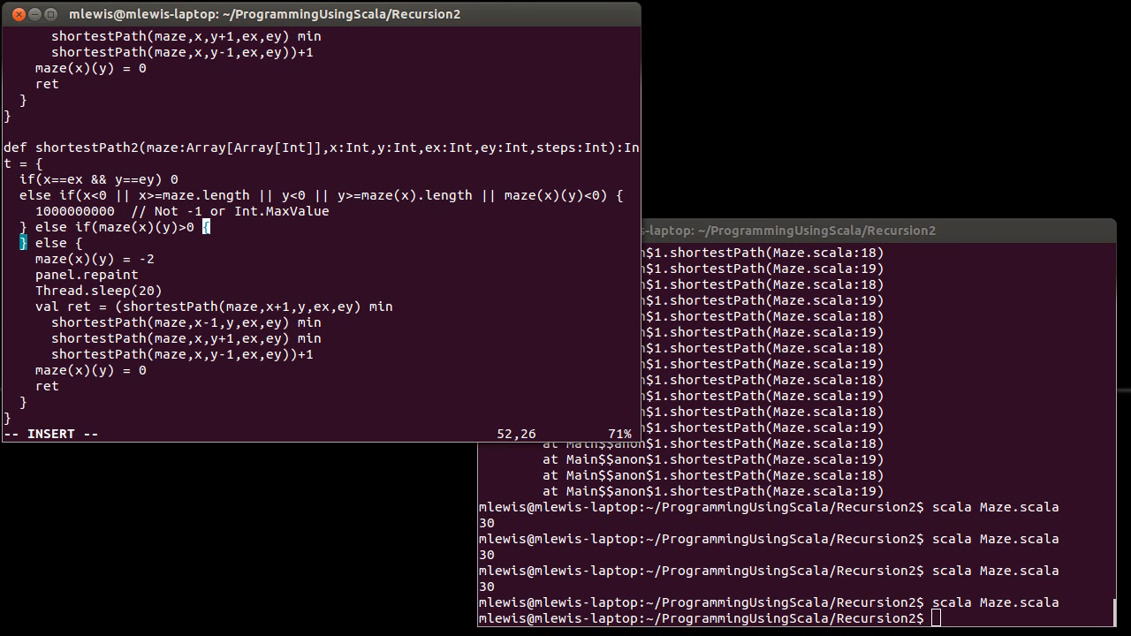
{"action": "type", "text": "&&"}
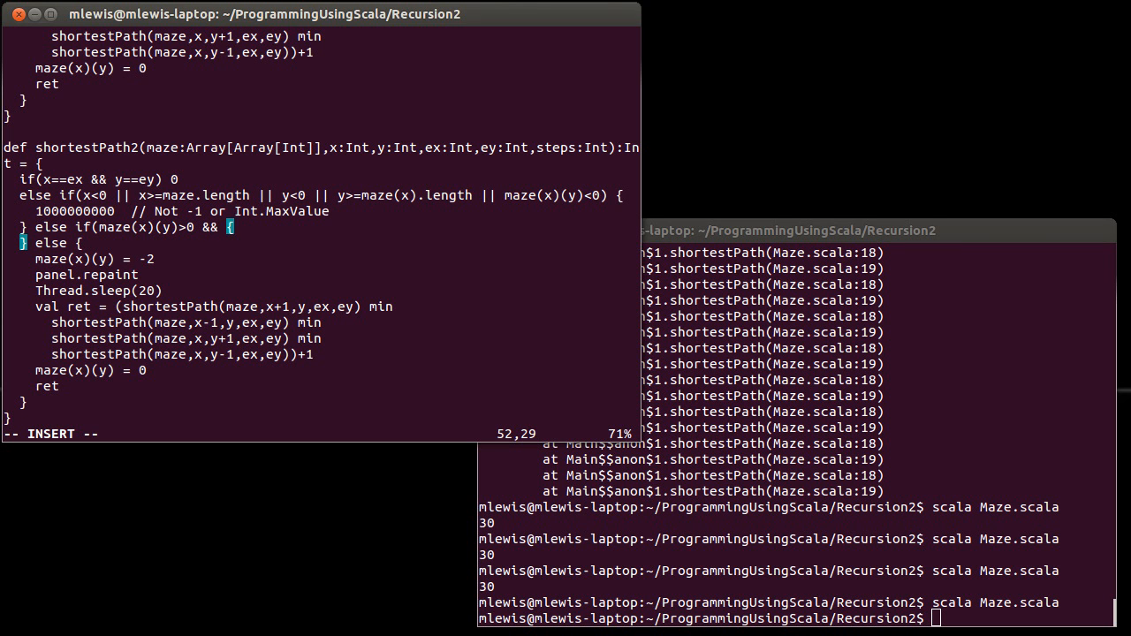
{"action": "type", "text": "maze(x)"}
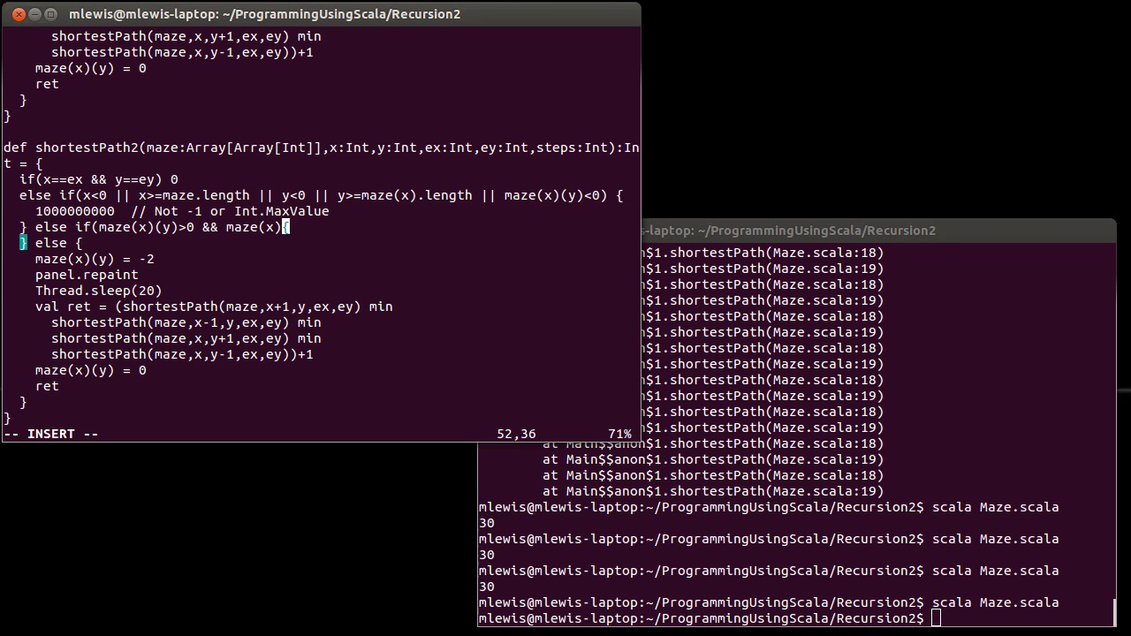
{"action": "type", "text": "(y)"}
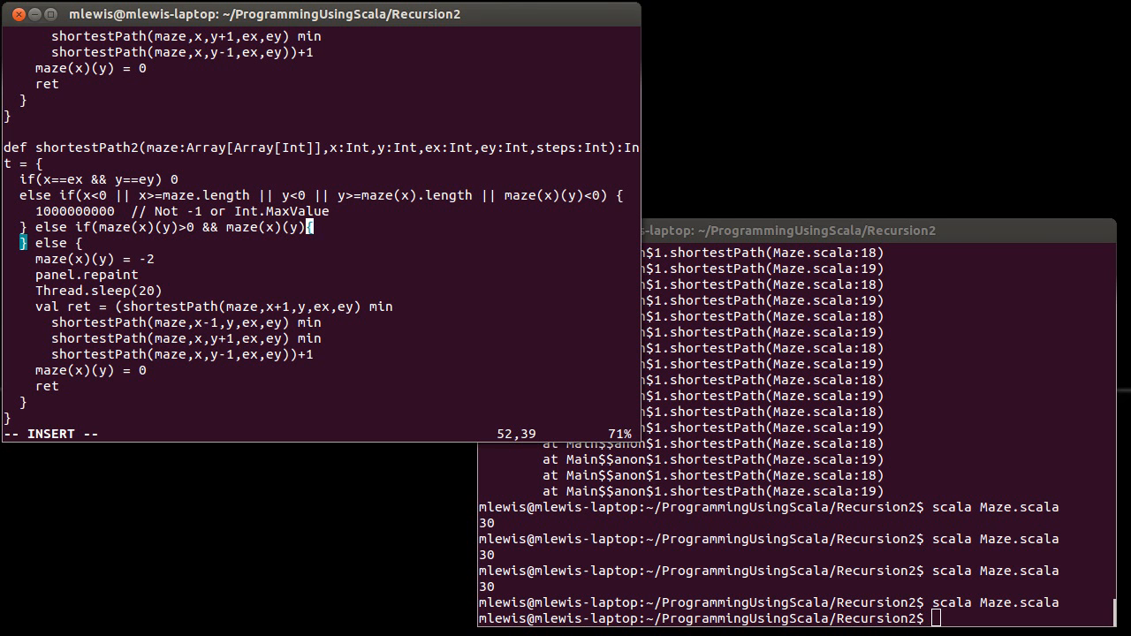
{"action": "type", "text": "<steps"}
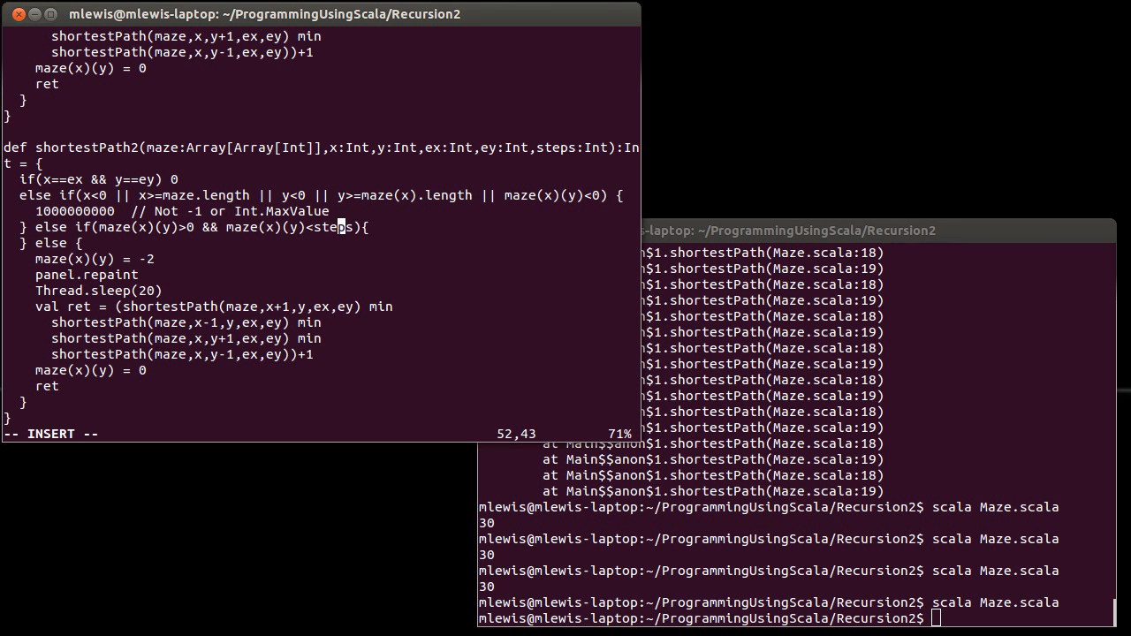
{"action": "type", "text": "="}
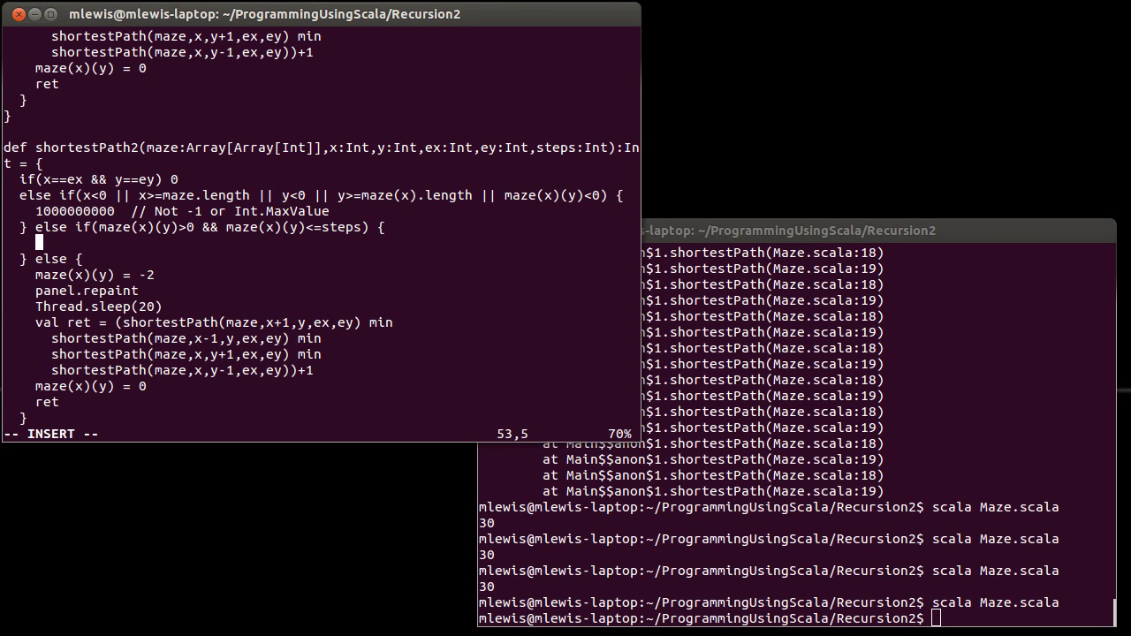
{"action": "type", "text": "100000000"}
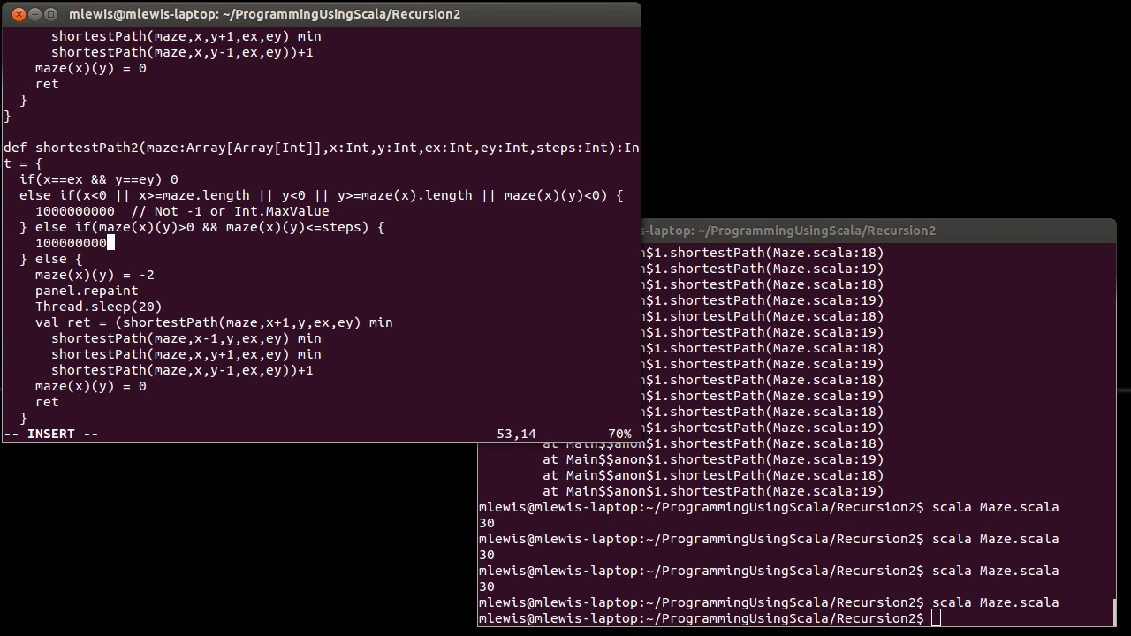
{"action": "key", "text": "Escape"}
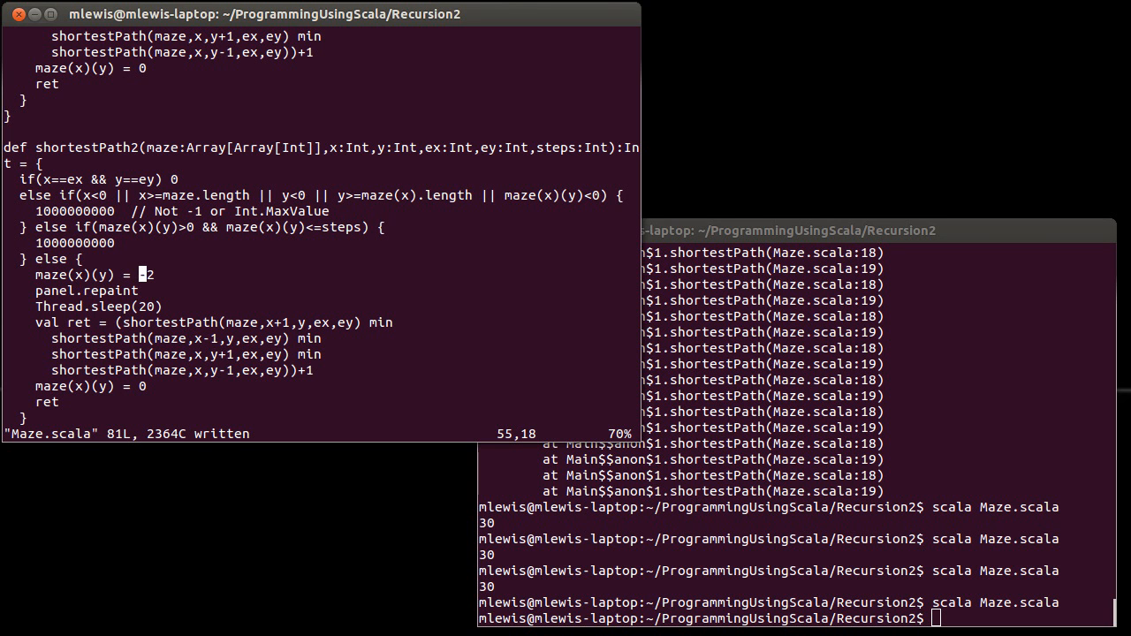
{"action": "key", "text": "BackSpace"}
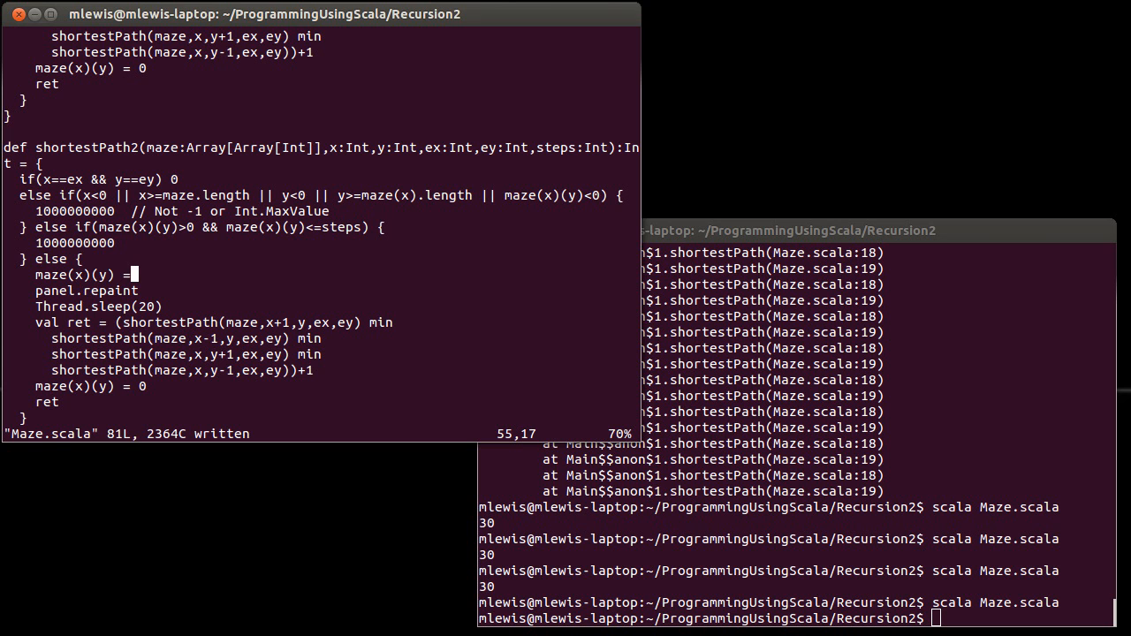
{"action": "key", "text": "i"}
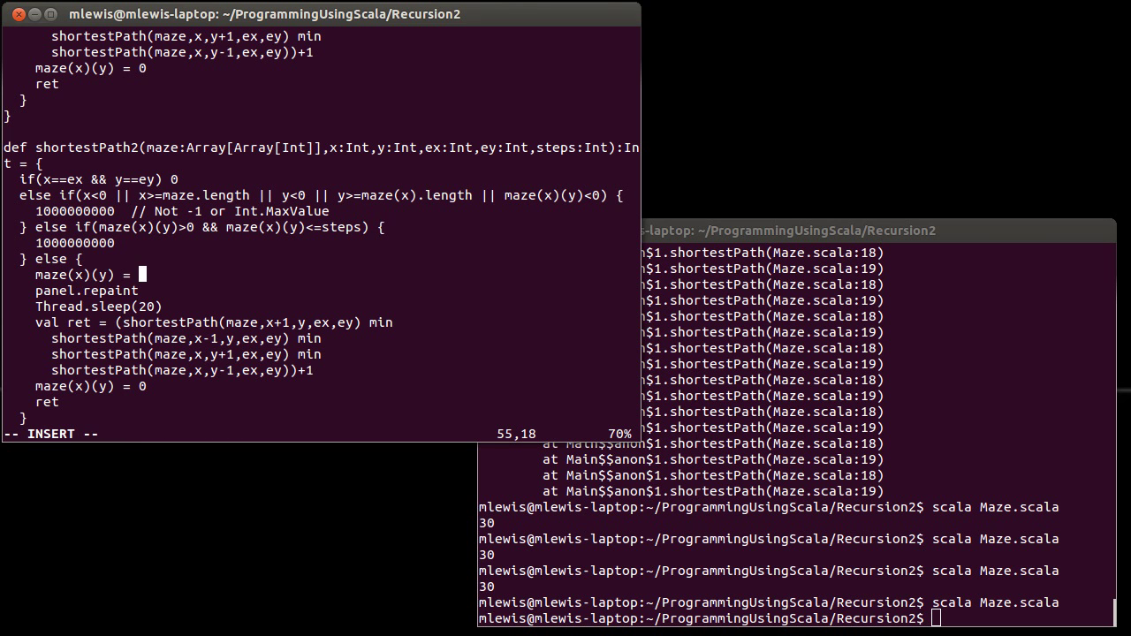
{"action": "type", "text": "steps"}
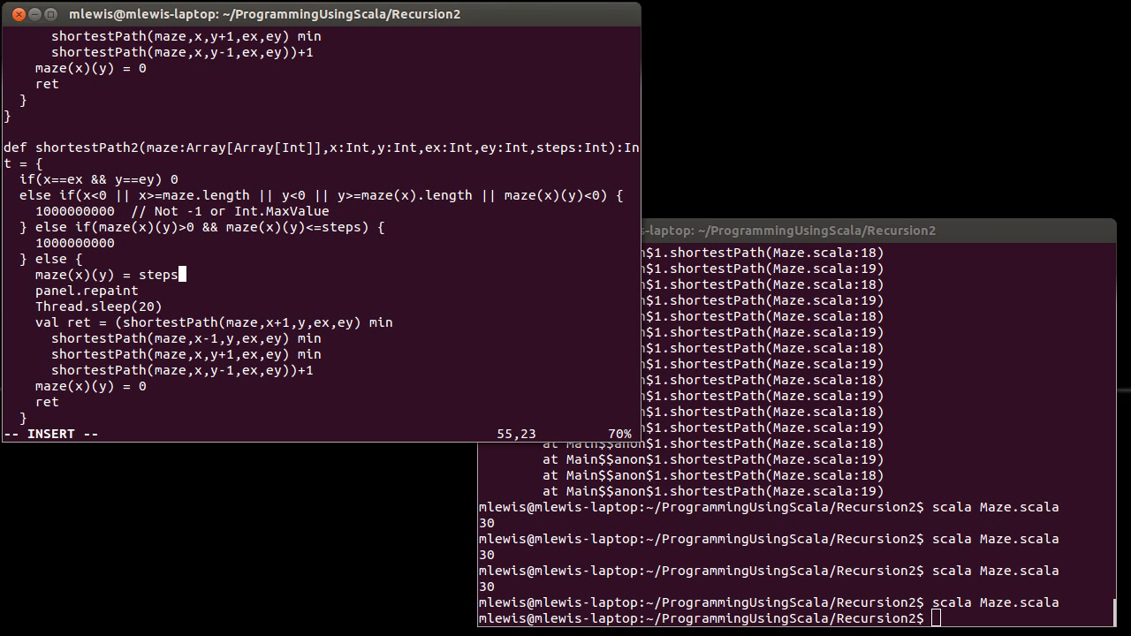
{"action": "key", "text": "Escape"}
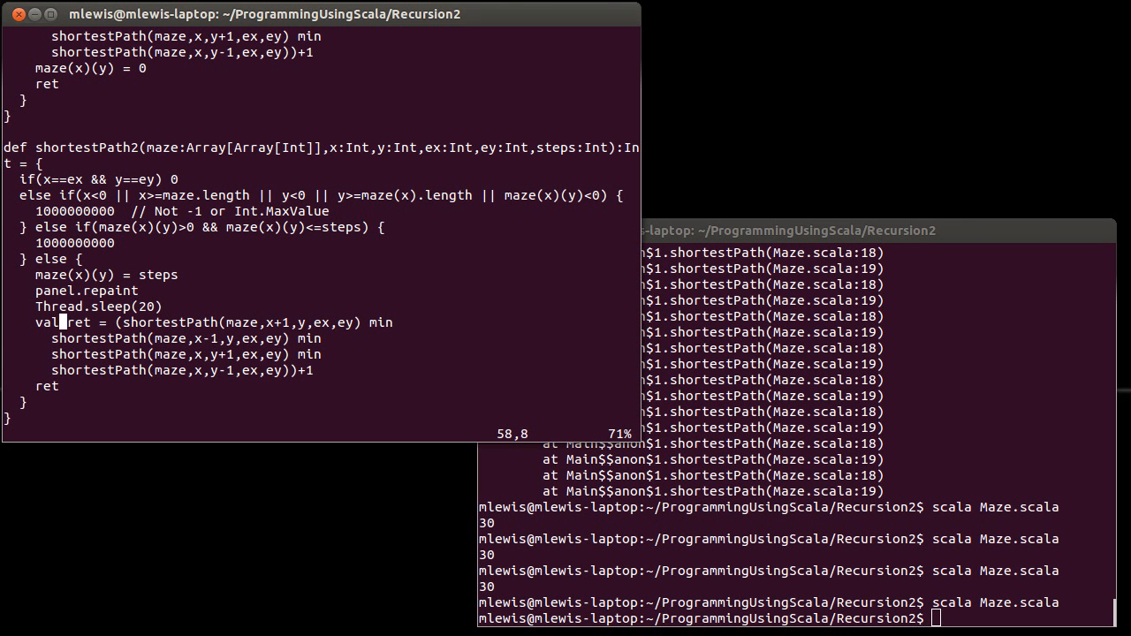
Step: Rename the recursive calls to shortestPath2 and add a steps+1 argument to each
{"action": "key", "text": "i"}
{"action": "type", "text": "2"}
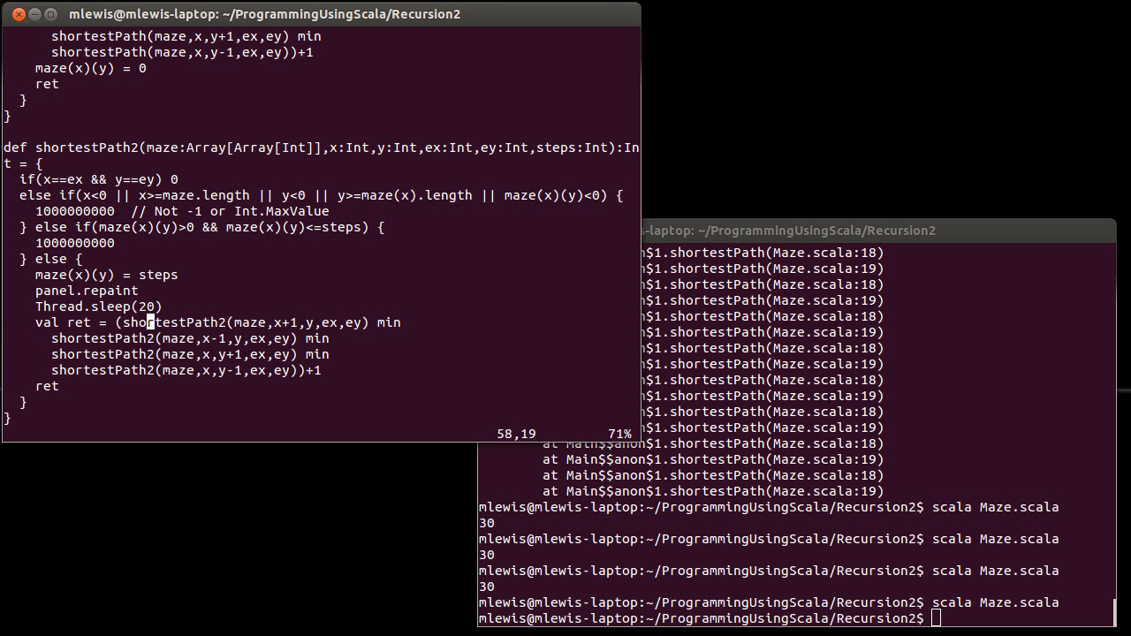
{"action": "left_click", "coordinate": [364, 322]}
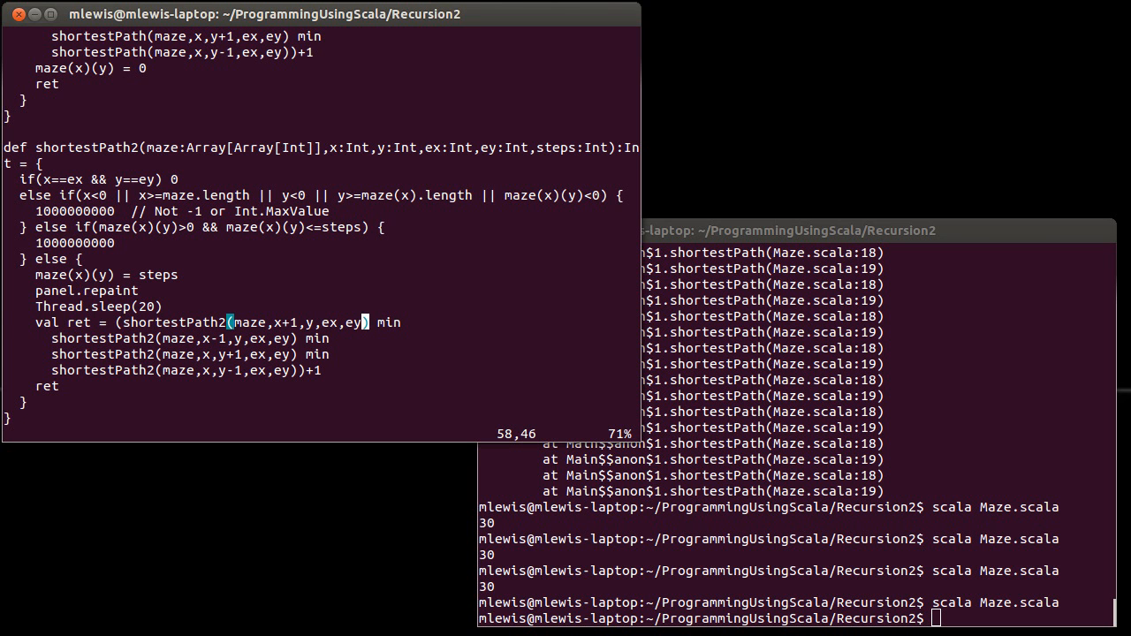
{"action": "type", "text": ",steps+1"}
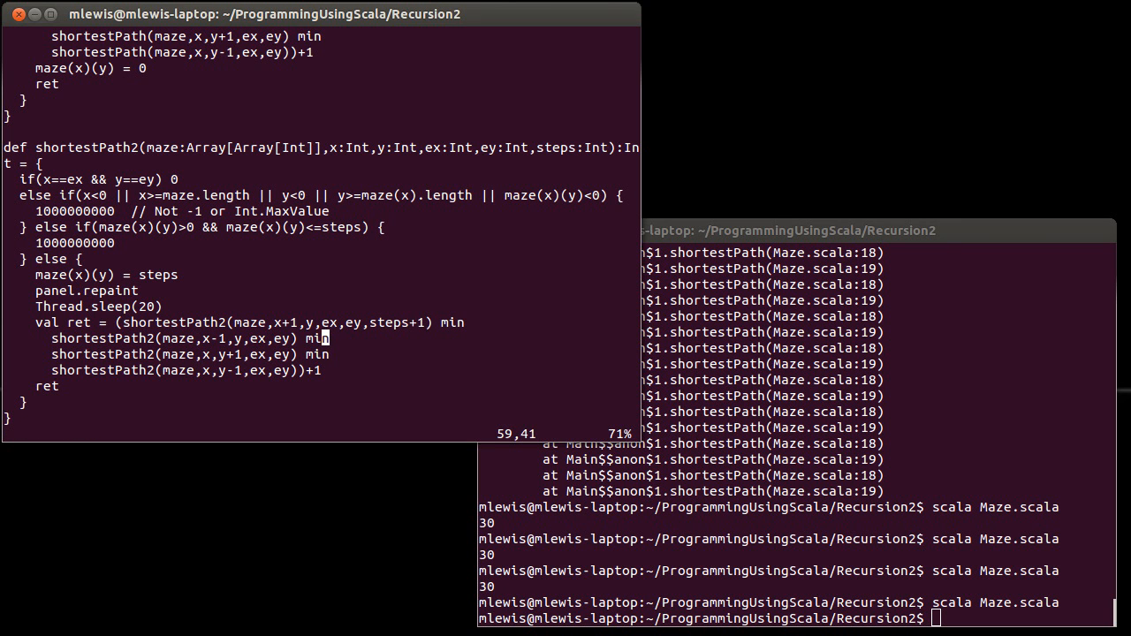
{"action": "type", "text": ",steps+1"}
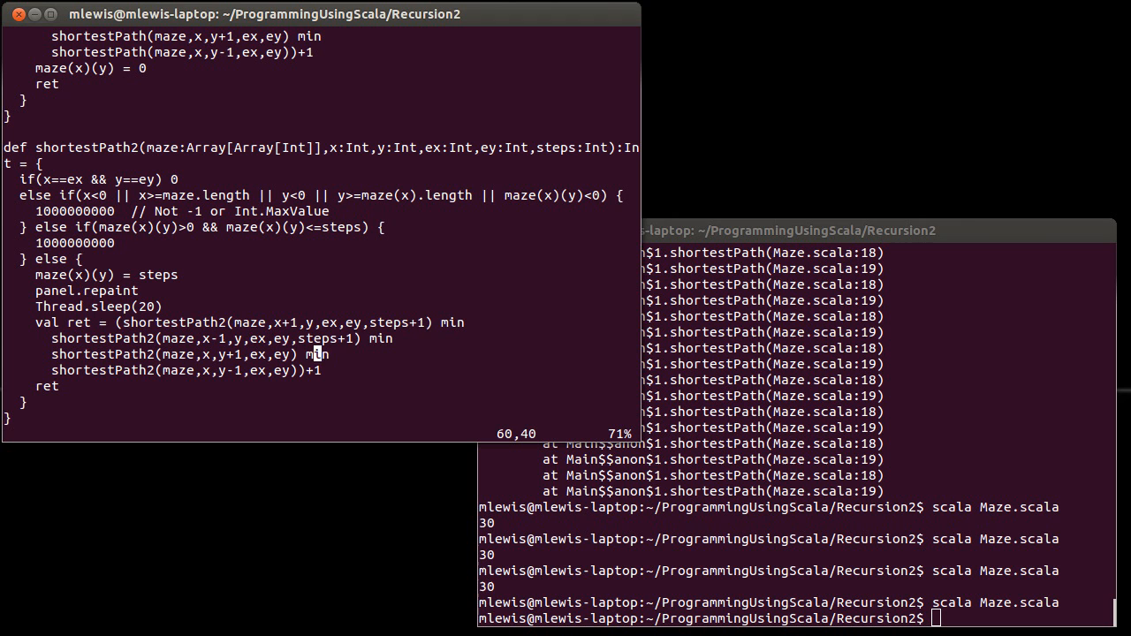
{"action": "type", "text": ",steps+1"}
{"action": "type", "text": "if(maze(i)(j) >"}
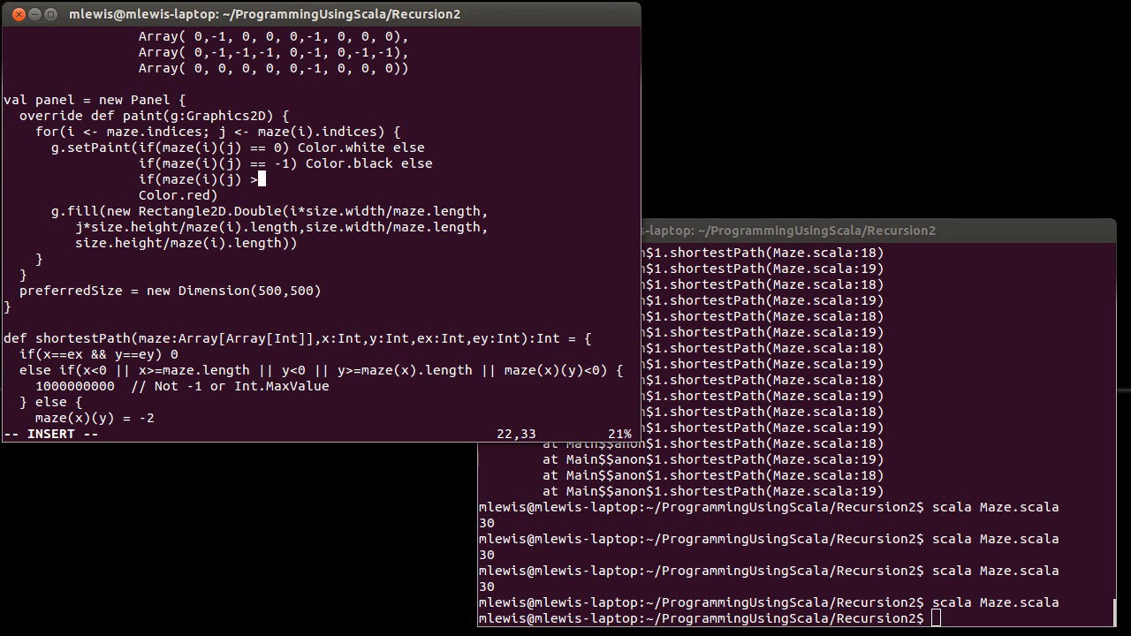
Step: Start rewriting the positive-cell fill as new Color(20+...)
{"action": "type", "text": "0) Color"}
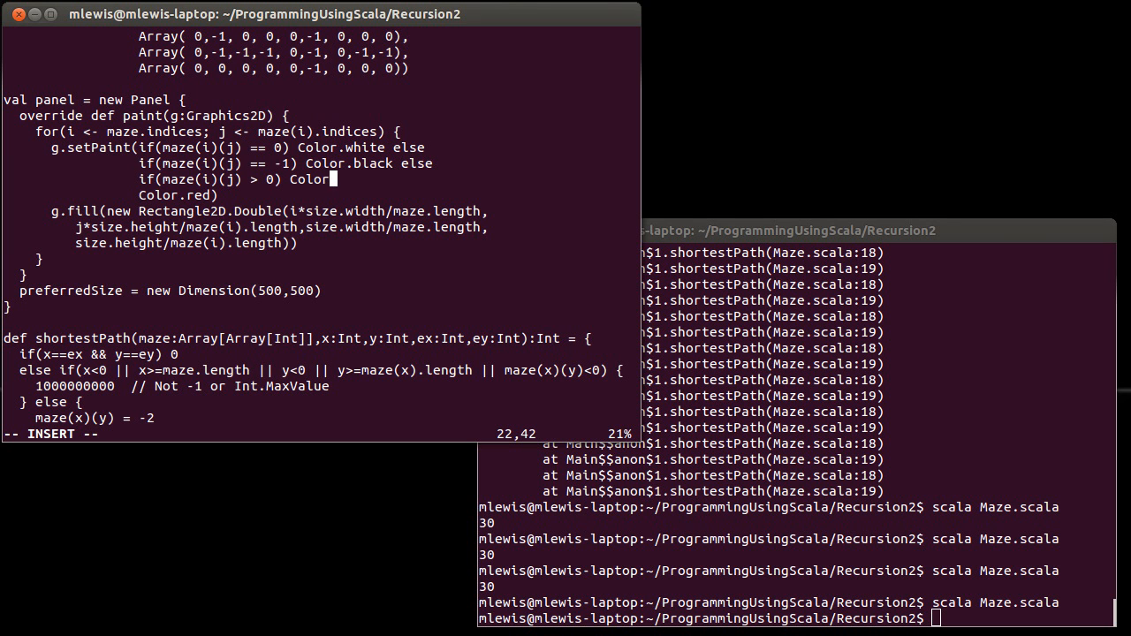
{"action": "key", "text": "BackSpace"}
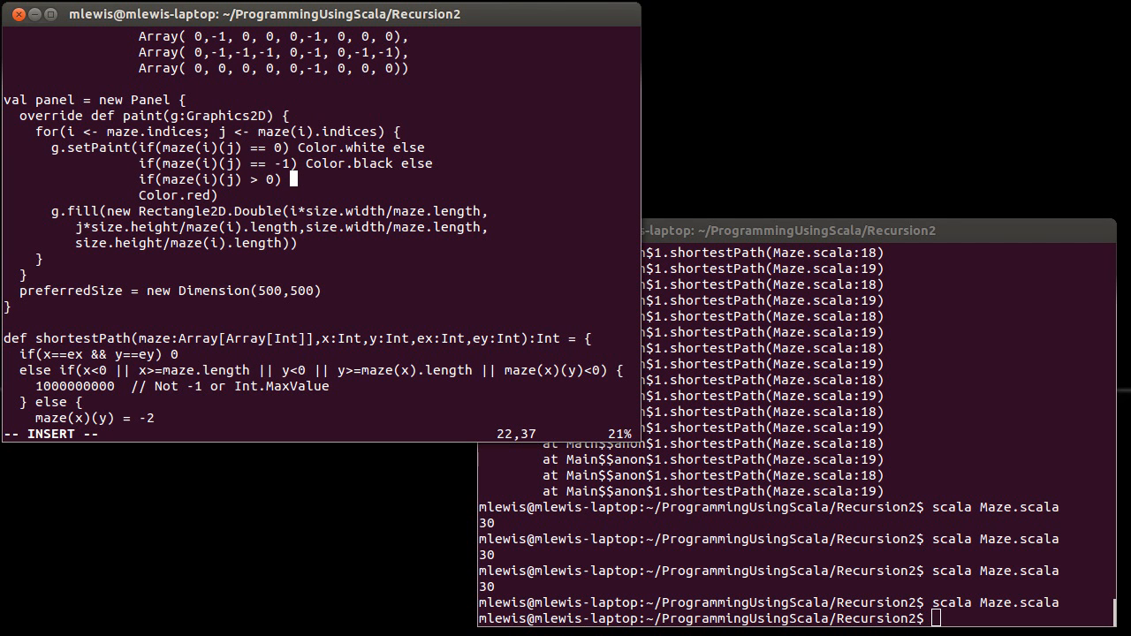
{"action": "type", "text": "new Color"}
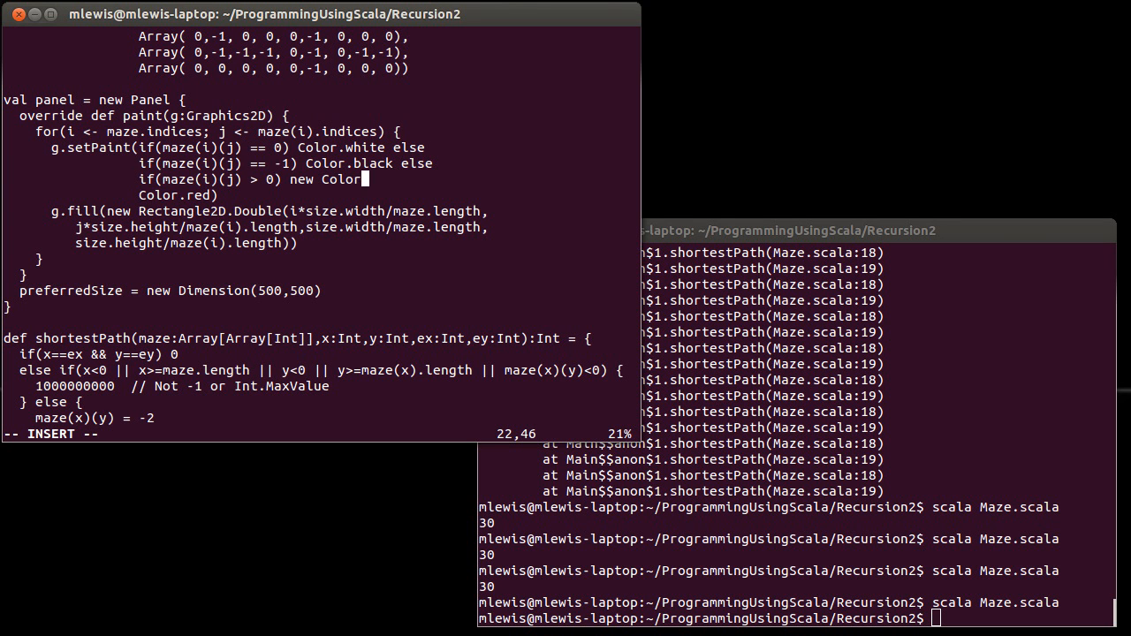
{"action": "type", "text": "("}
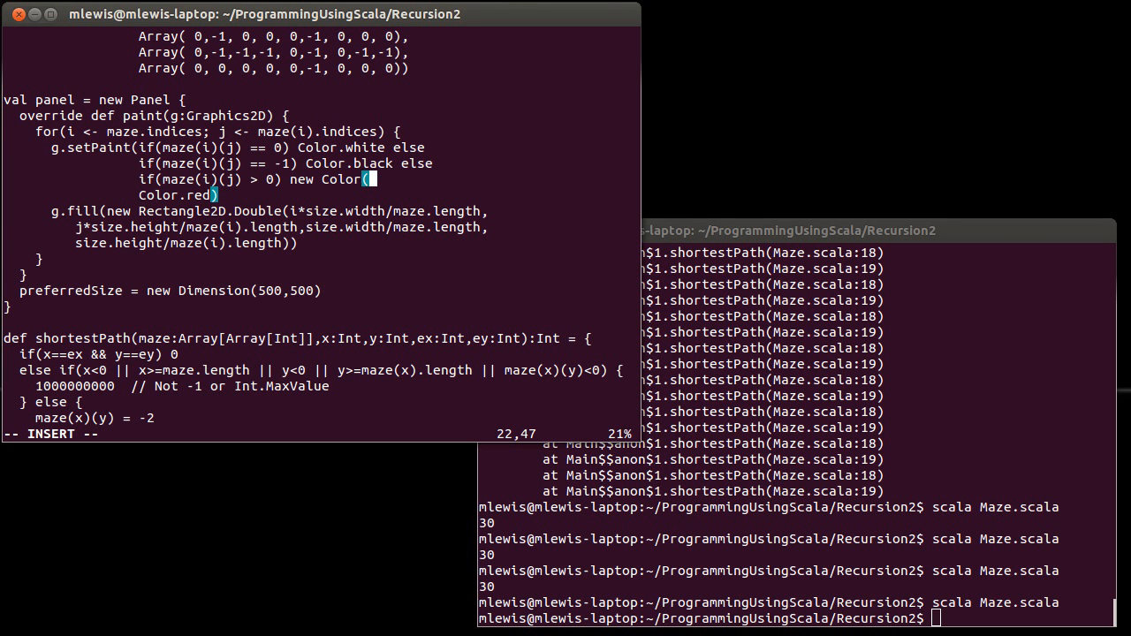
{"action": "type", "text": "2"}
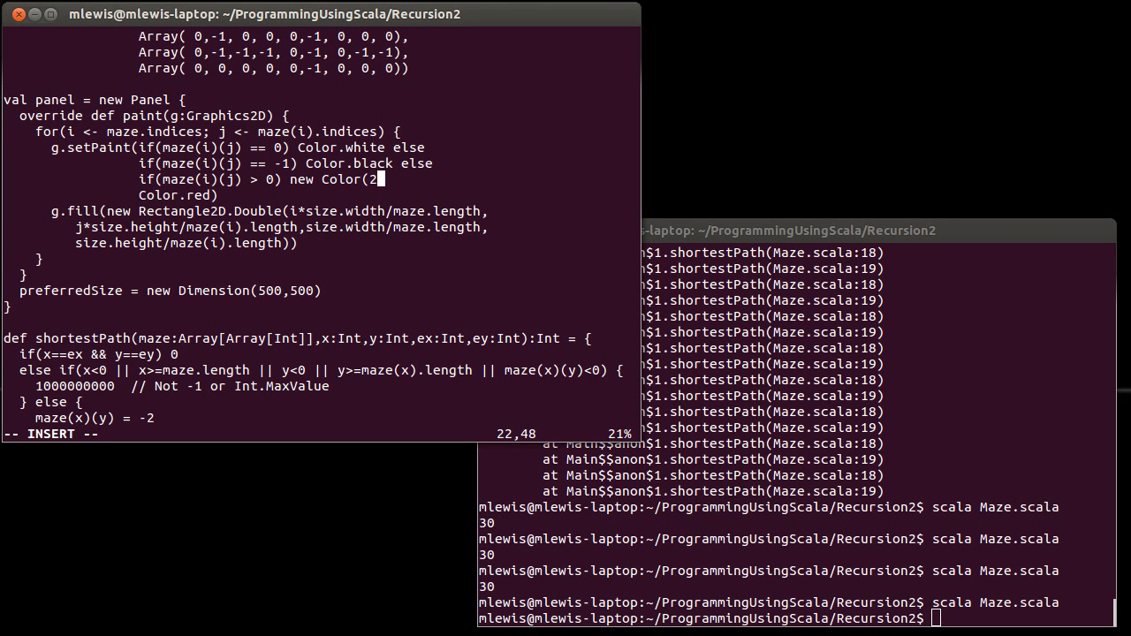
{"action": "type", "text": "0+"}
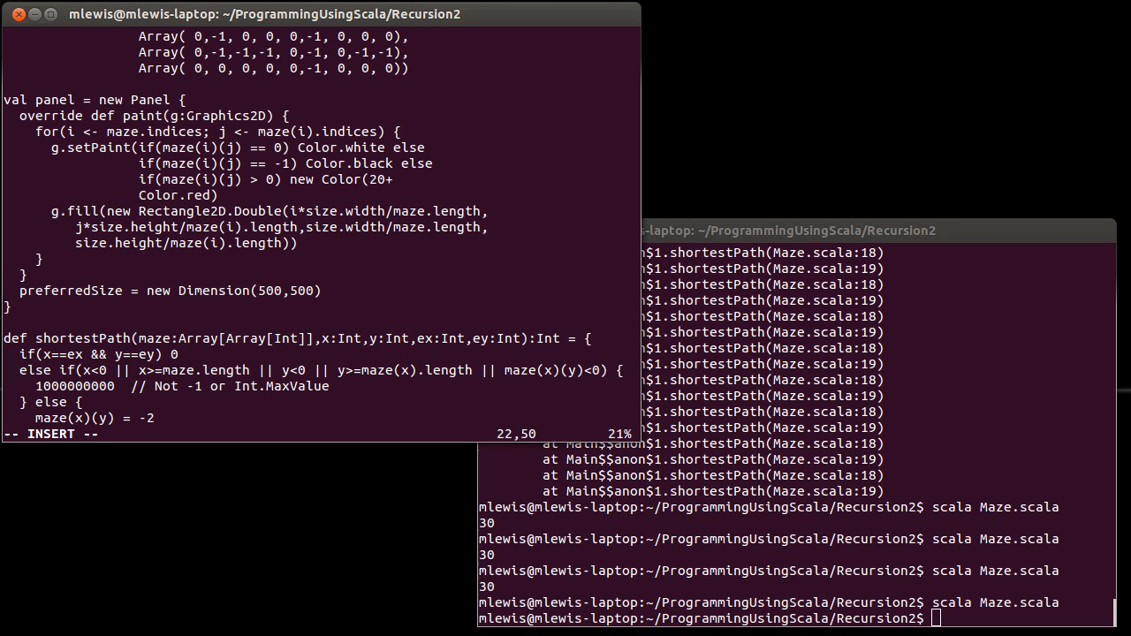
Step: Finish the red component 5*maze(i)(j) capped at 255, with 0,0, and rerun Maze.scala
{"action": "type", "text": "5*"}
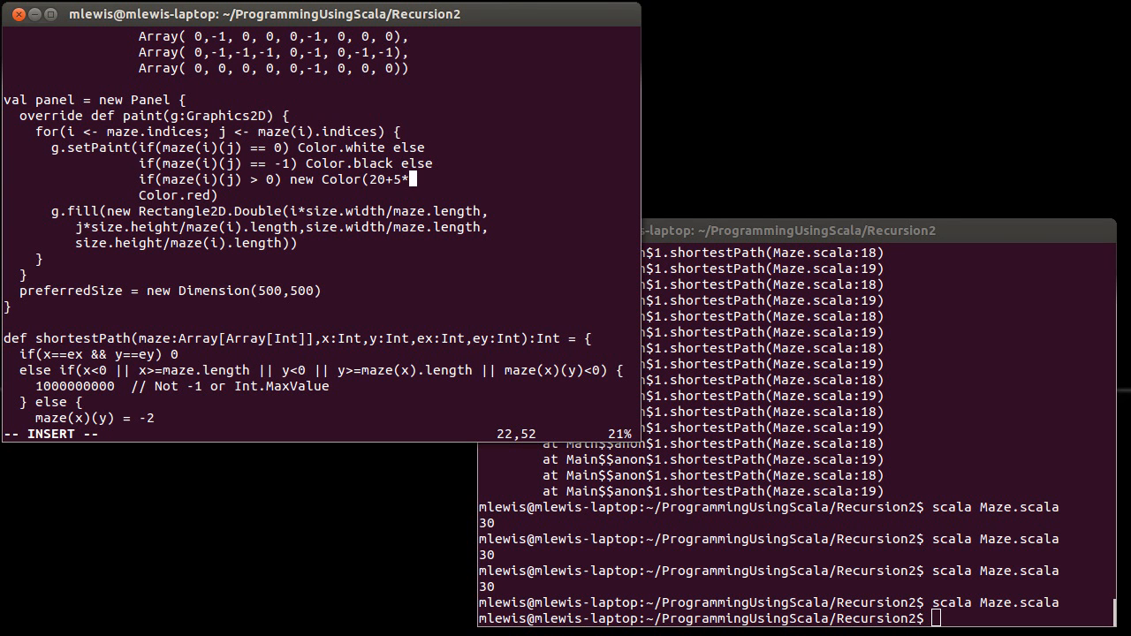
{"action": "type", "text": "maze"}
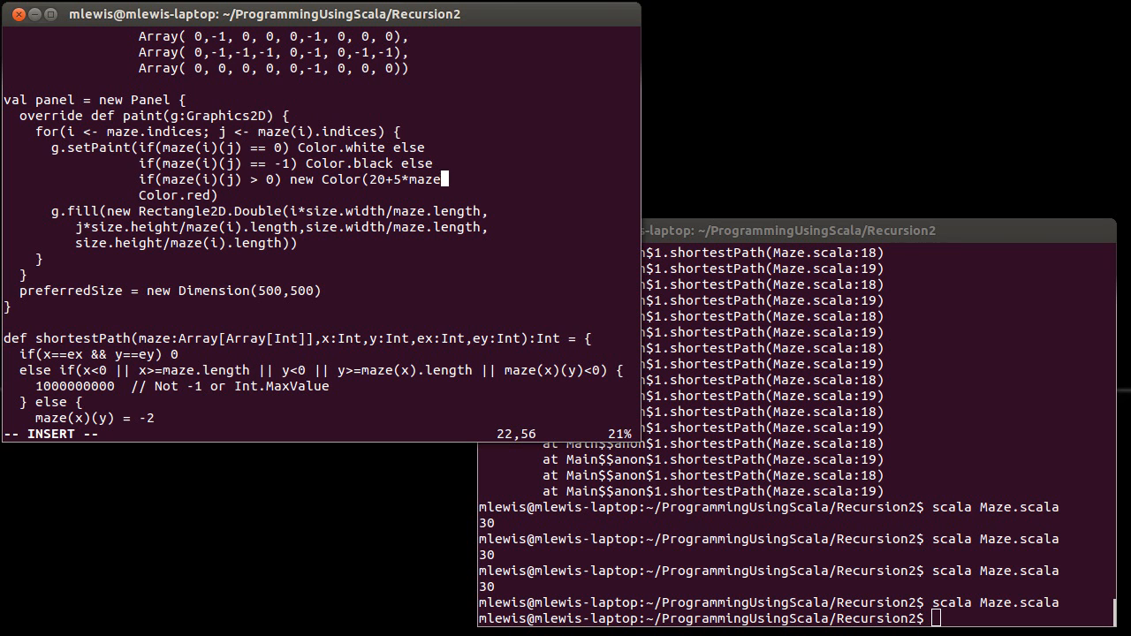
{"action": "type", "text": "(i)("}
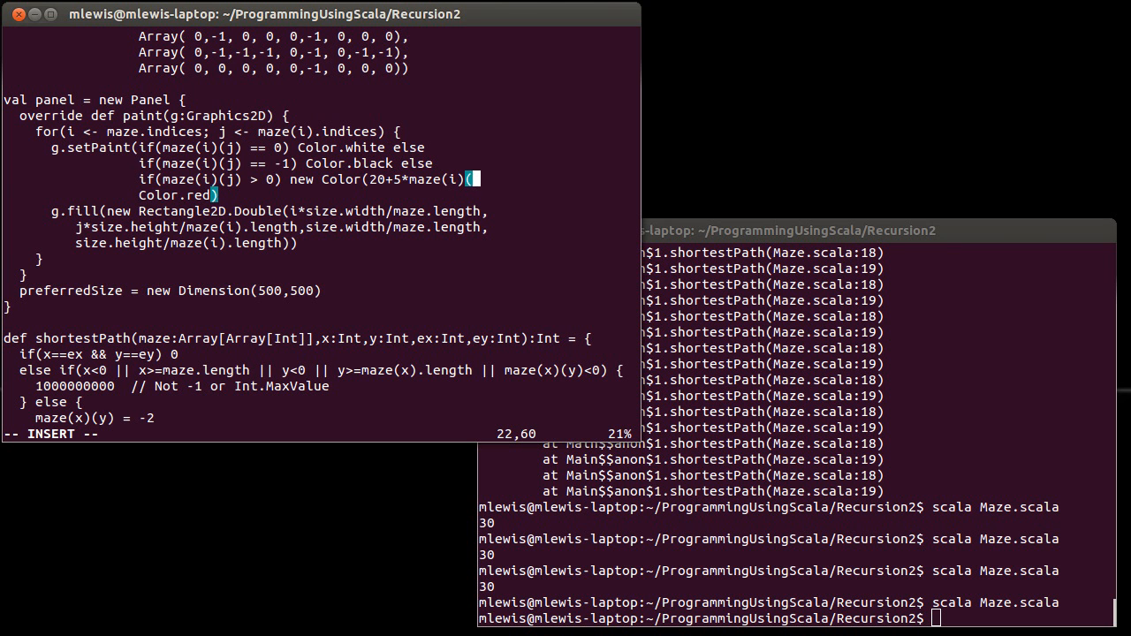
{"action": "type", "text": "j) min"}
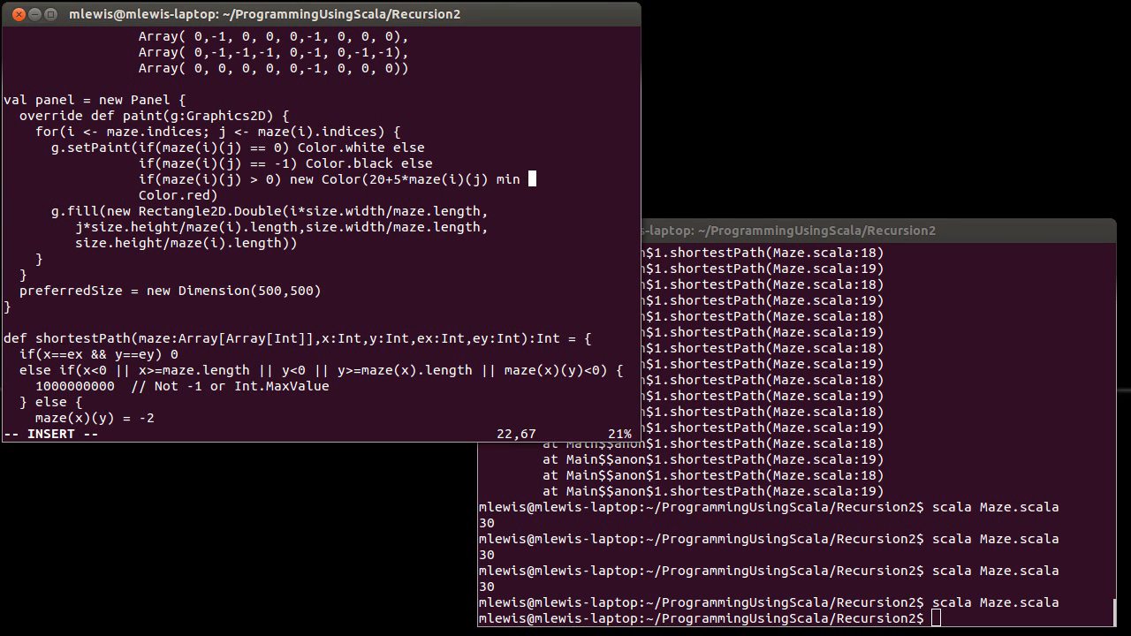
{"action": "type", "text": "256"}
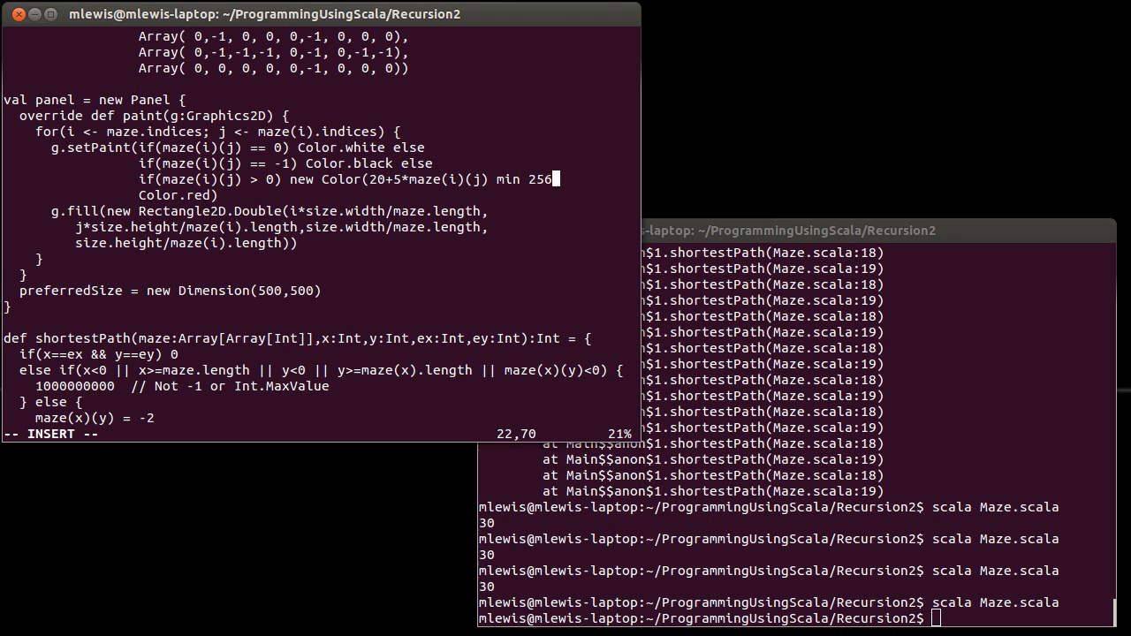
{"action": "type", "text": "5,"}
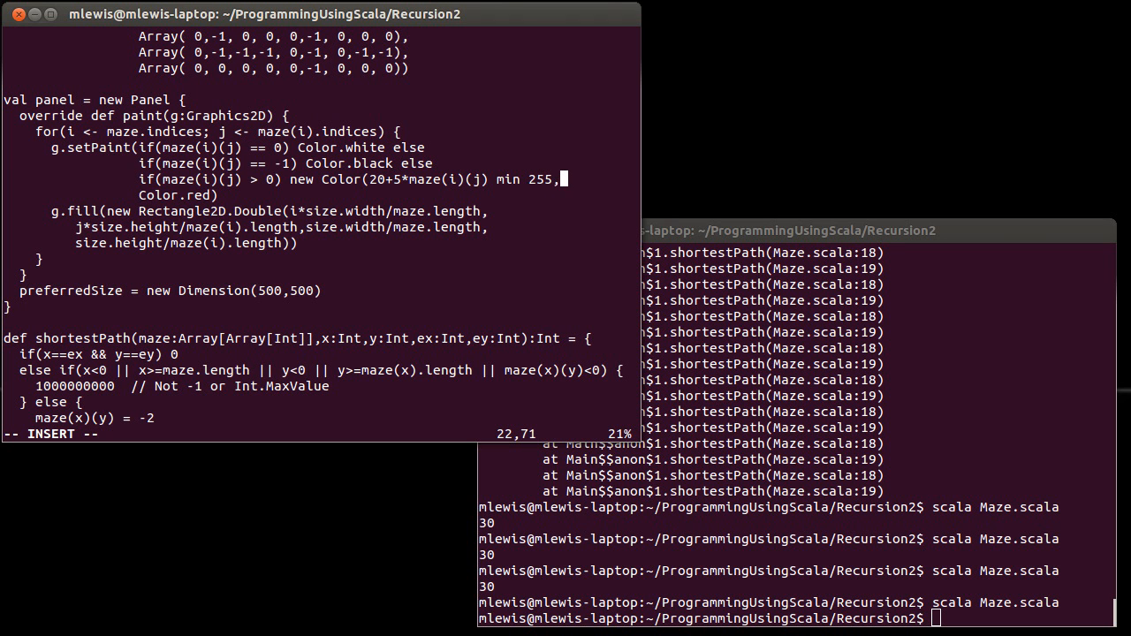
{"action": "type", "text": ",0,0)"}
{"action": "left_click", "coordinate": [796, 618]}
{"action": "type", "text": "scala Maze.scala"}
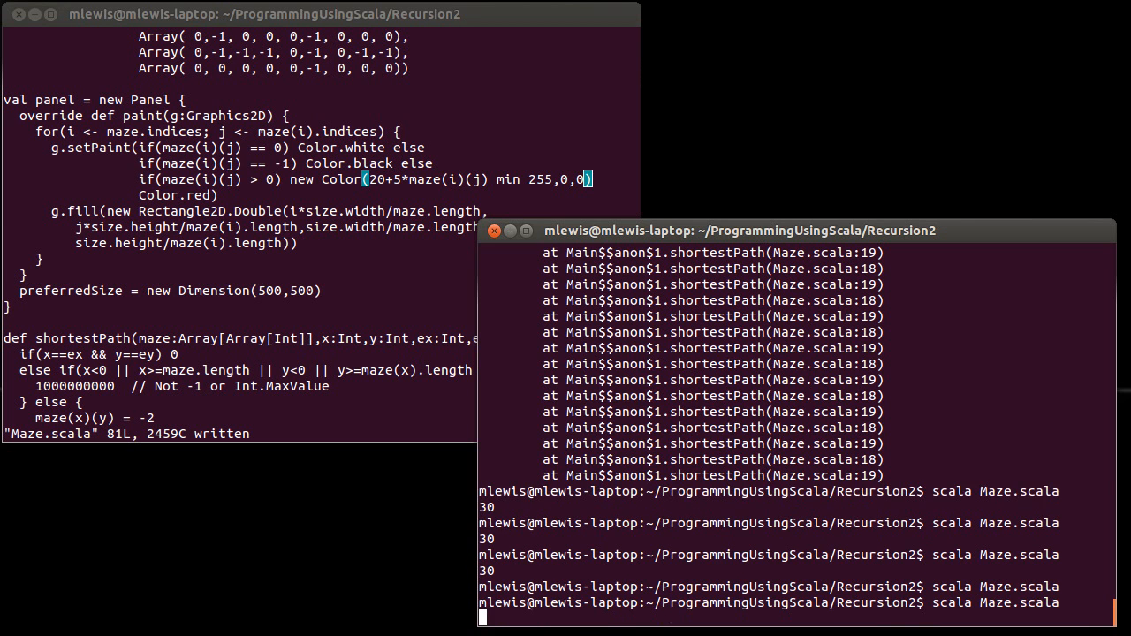
{"action": "key", "text": "Return"}
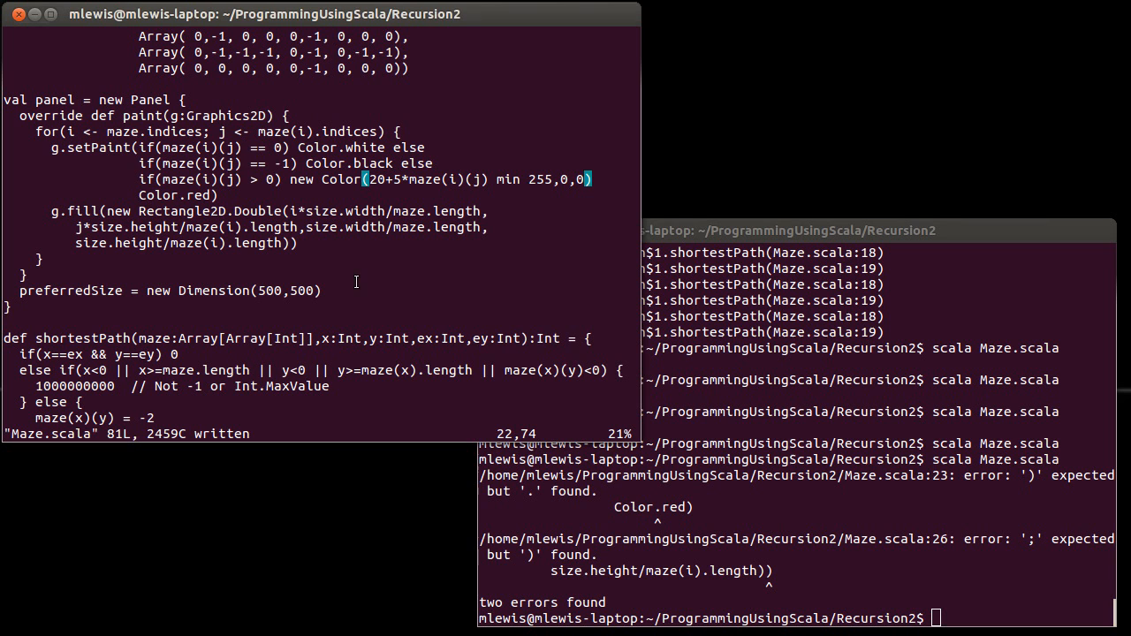
Step: Add the missing else after the Color expression, then close the Maze window
{"action": "type", "text": "else"}
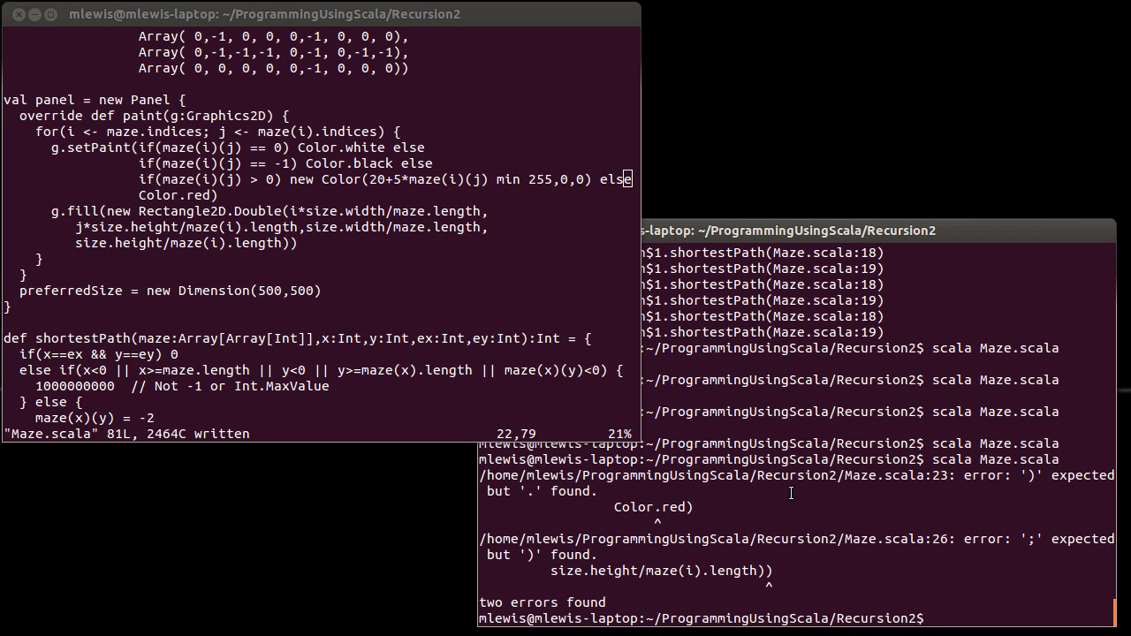
{"action": "mouse_move", "coordinate": [760, 424]}
{"action": "type", "text": "scala Maze.scala"}
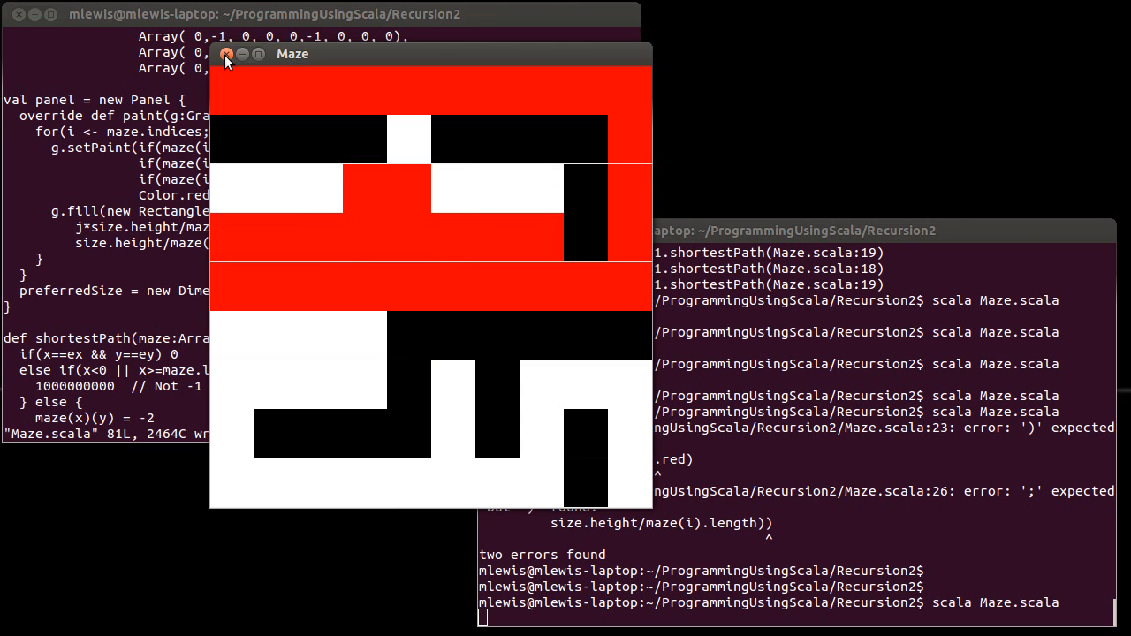
{"action": "left_click", "coordinate": [226, 58]}
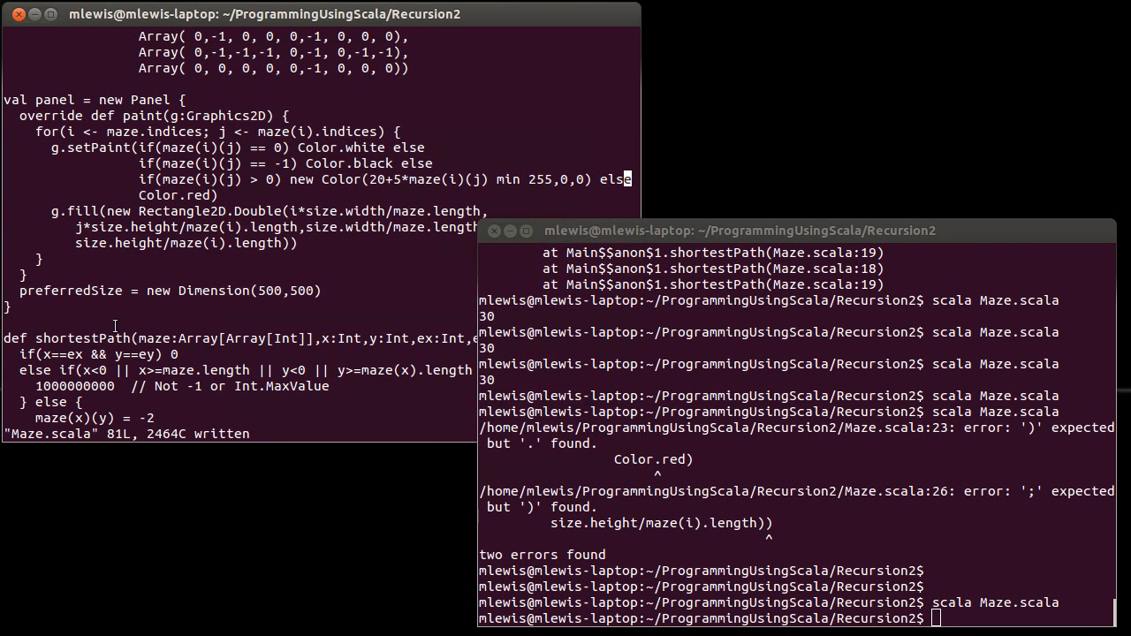
Step: Change the println to call shortestPath2(maze,0,0,9,9,1)
{"action": "scroll", "scroll_direction": "down", "scroll_amount": 3}
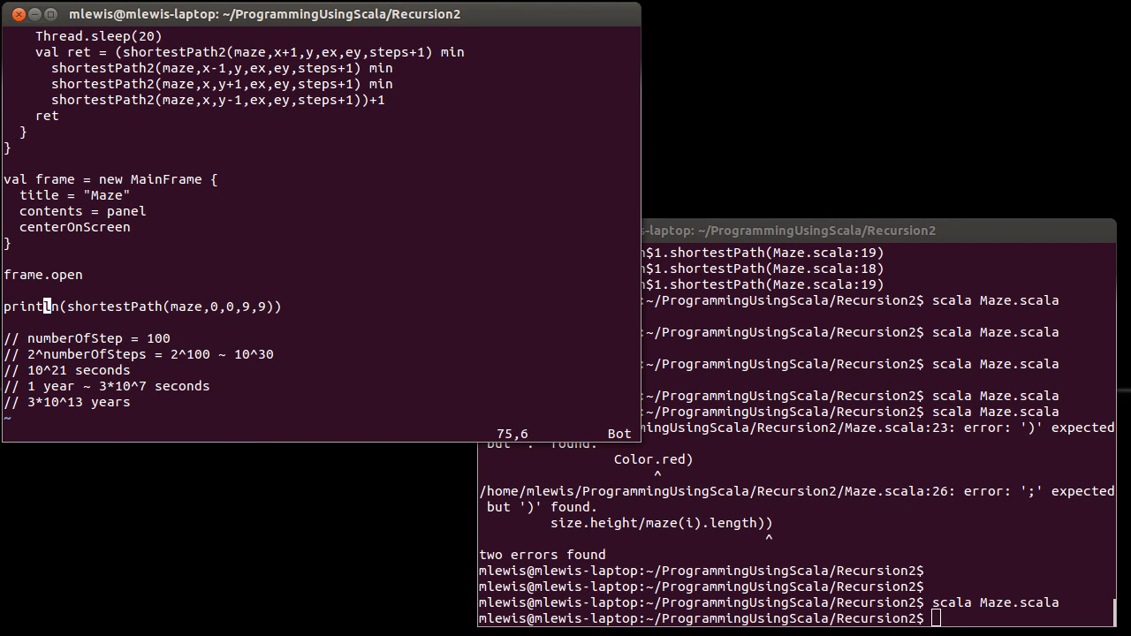
{"action": "type", "text": "2"}
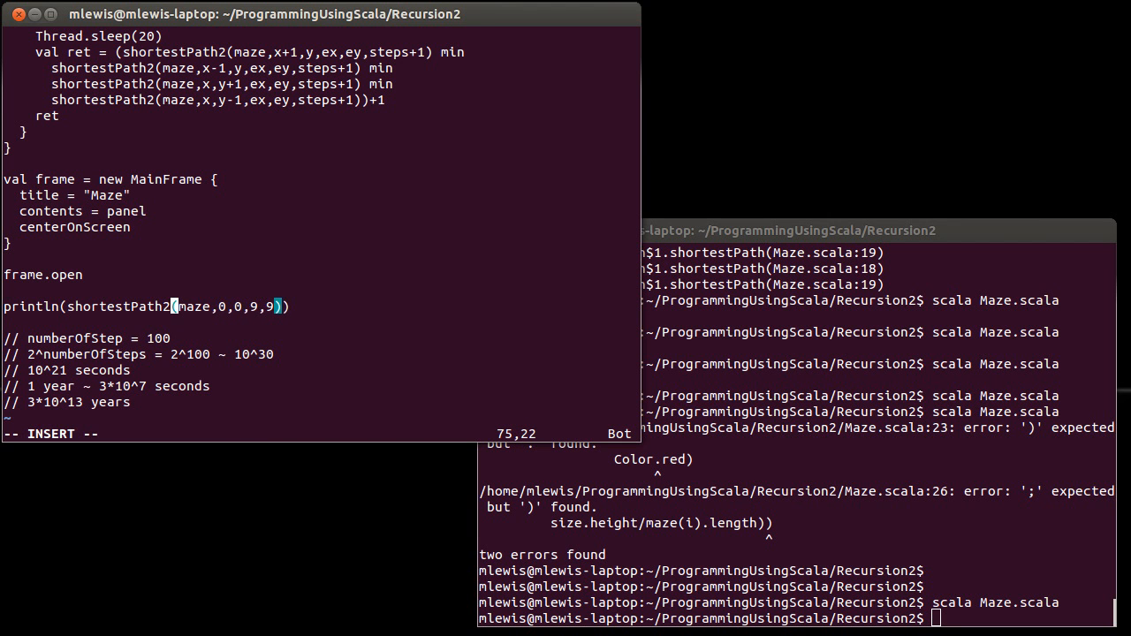
{"action": "type", "text": ",1"}
{"action": "left_click", "coordinate": [796, 618]}
{"action": "type", "text": "scala Maze.scala"}
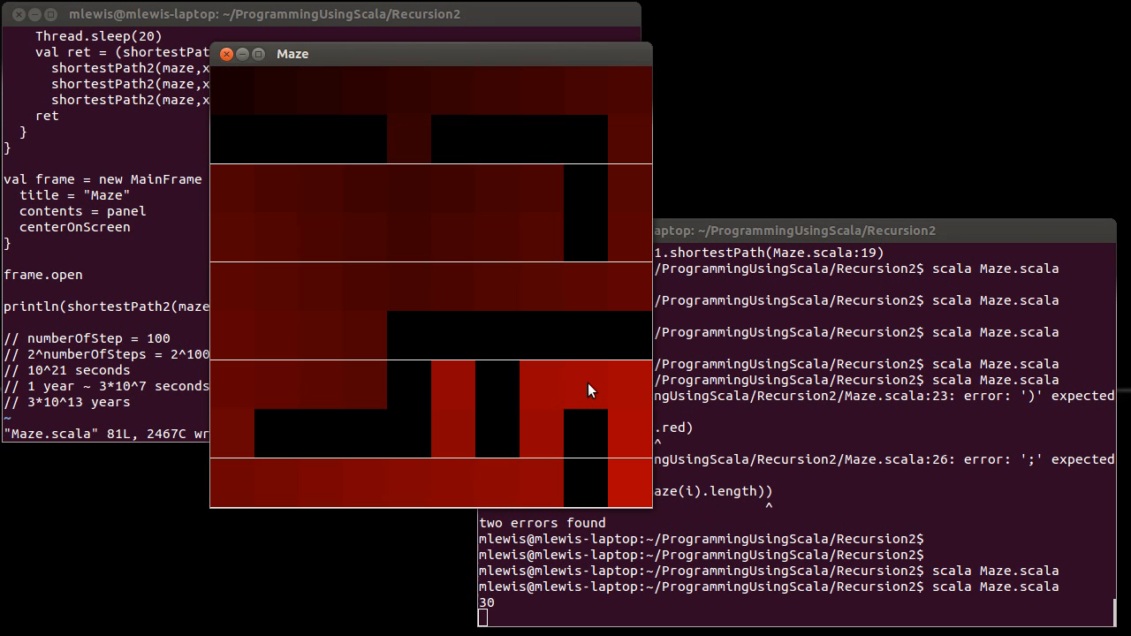
{"action": "mouse_move", "coordinate": [466, 314]}
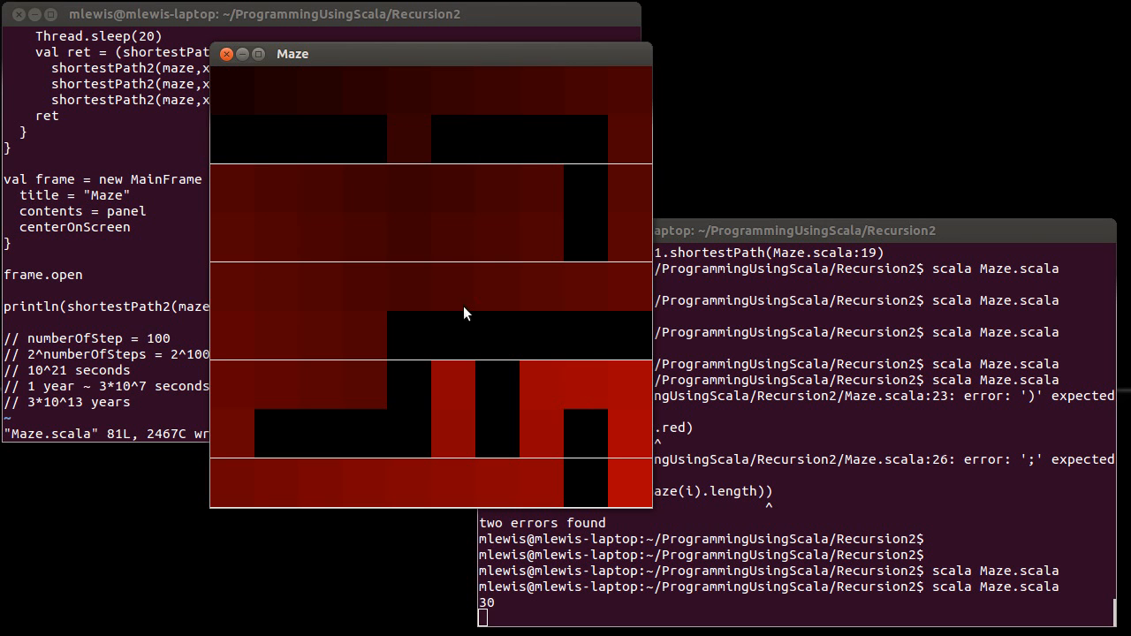
{"action": "mouse_move", "coordinate": [311, 99]}
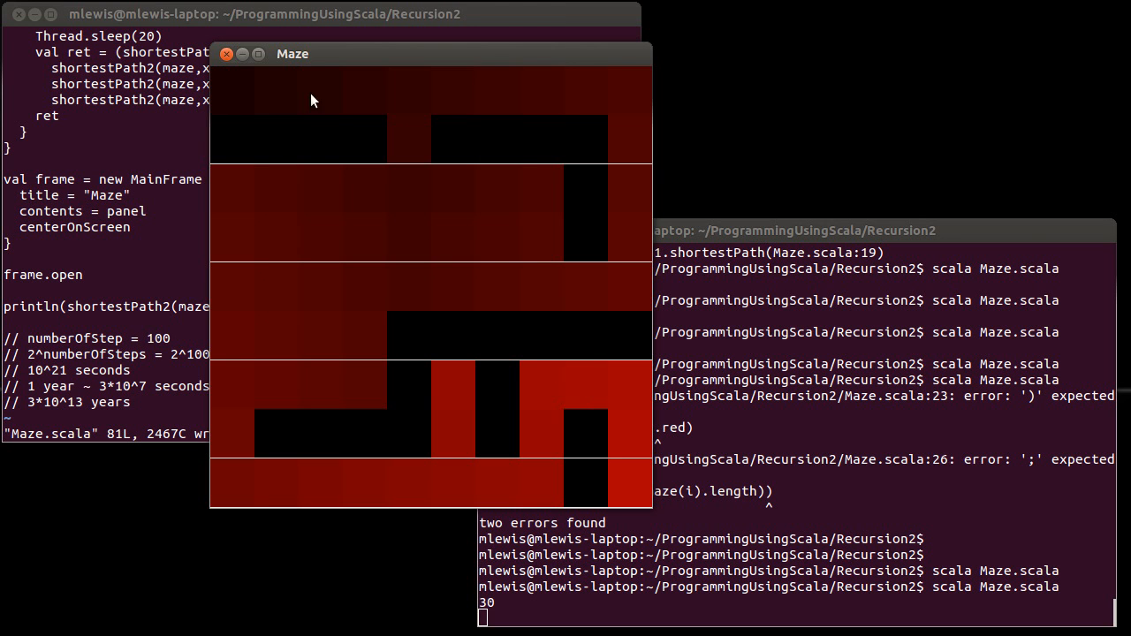
{"action": "mouse_move", "coordinate": [346, 97]}
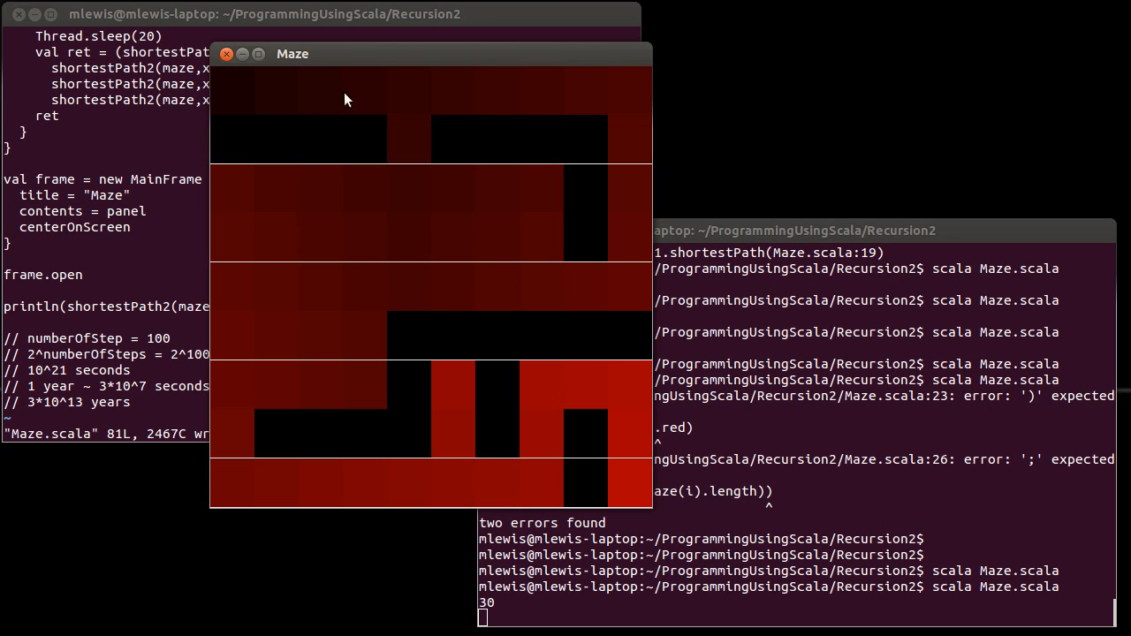
{"action": "mouse_move", "coordinate": [410, 161]}
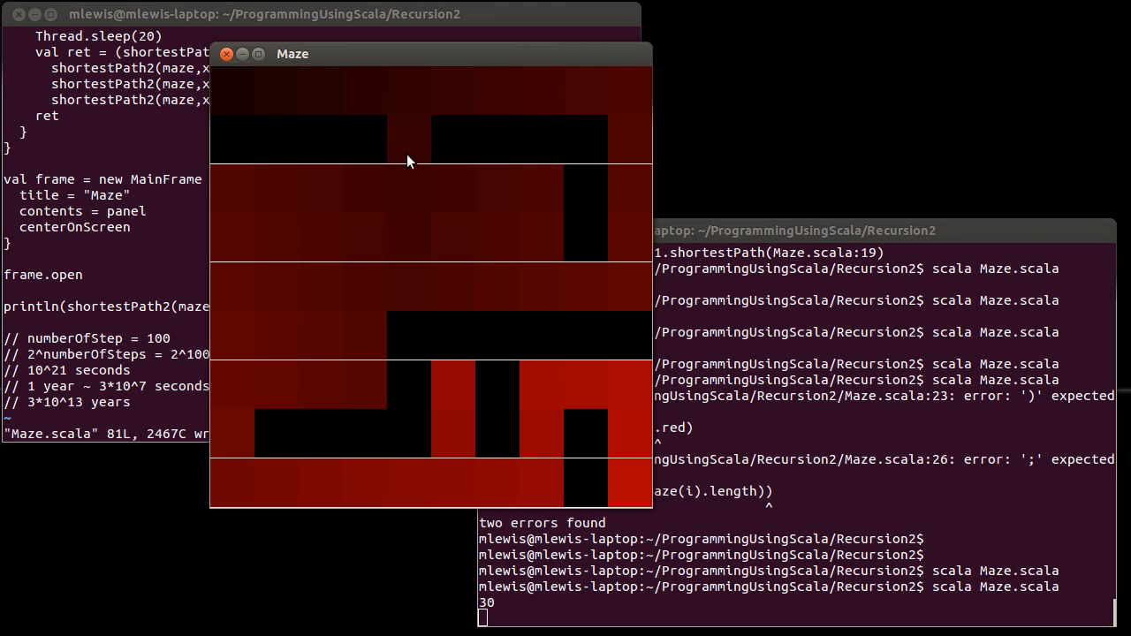
{"action": "mouse_move", "coordinate": [337, 300]}
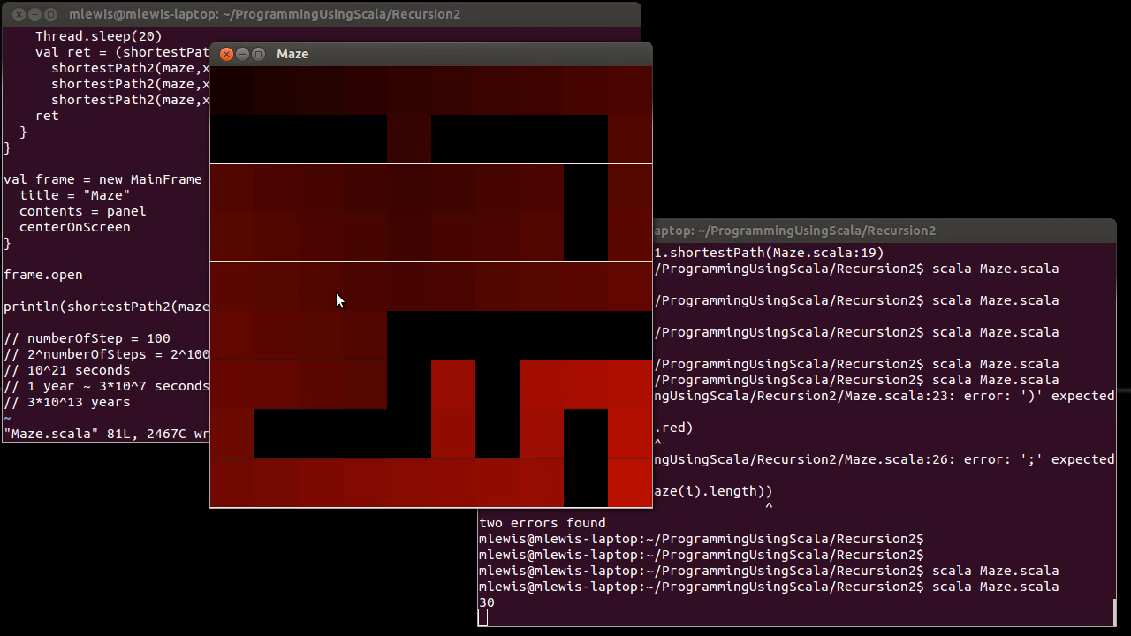
{"action": "mouse_move", "coordinate": [367, 328]}
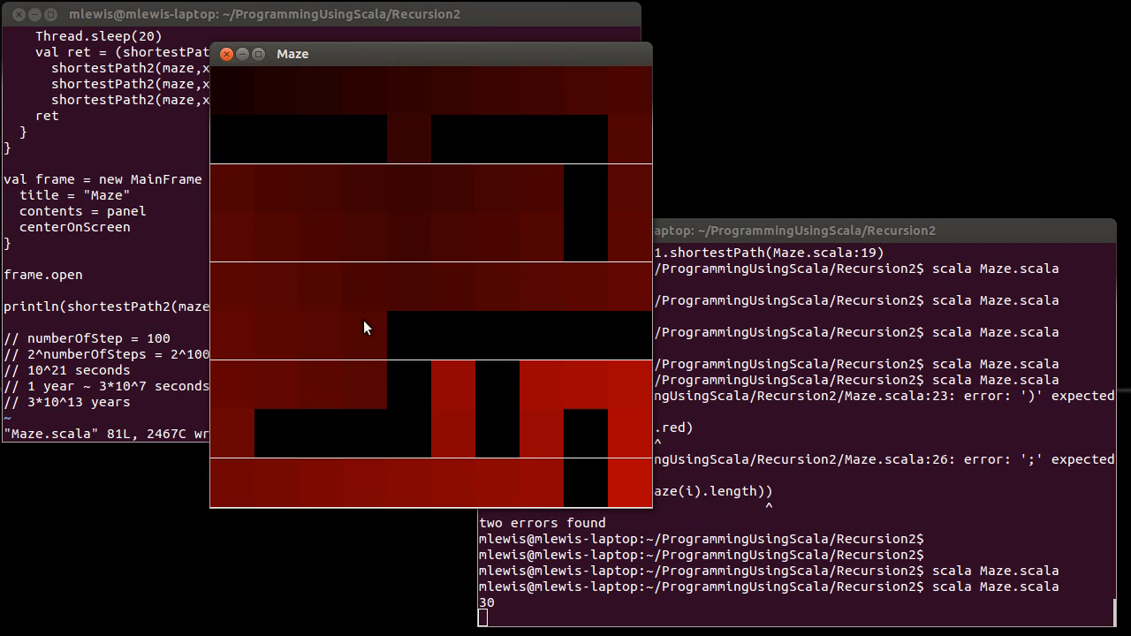
{"action": "mouse_move", "coordinate": [359, 170]}
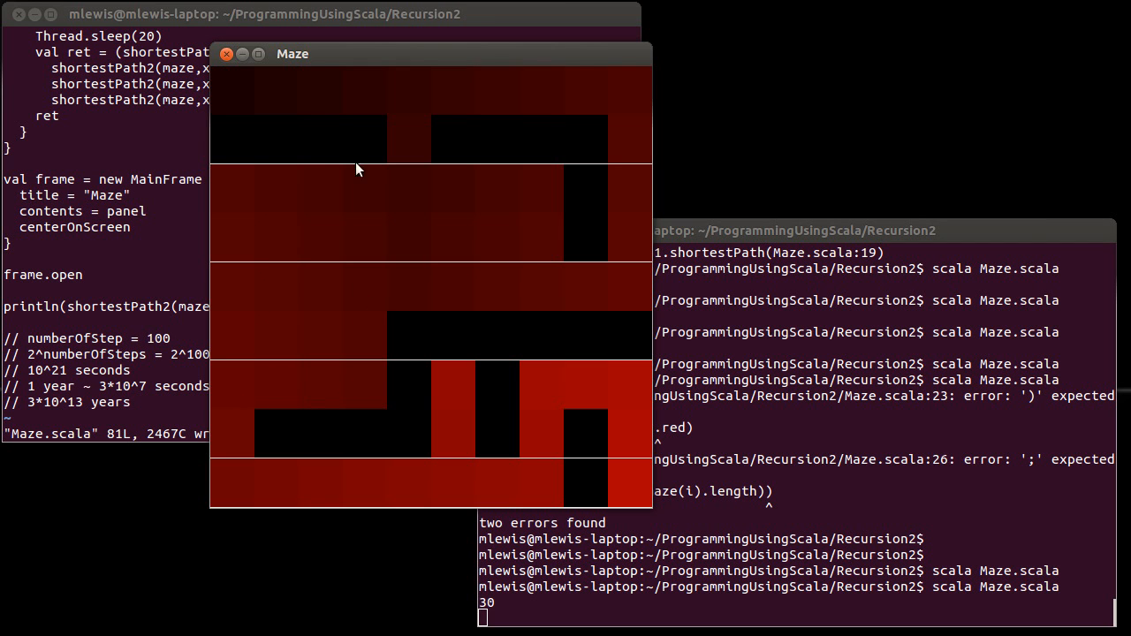
{"action": "mouse_move", "coordinate": [405, 99]}
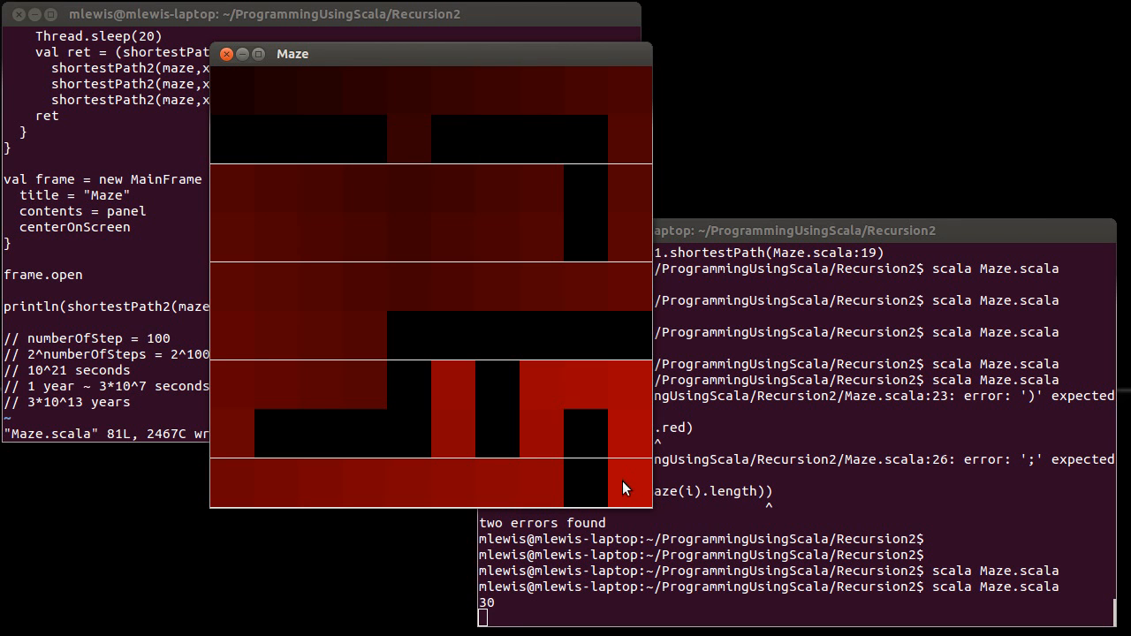
{"action": "mouse_move", "coordinate": [535, 493]}
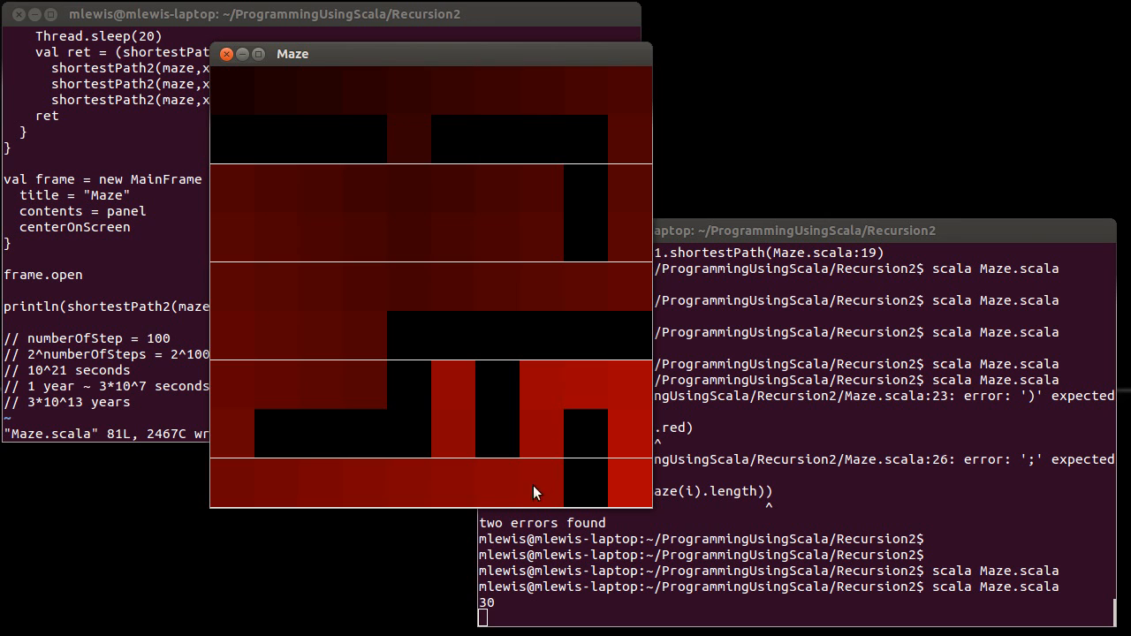
{"action": "mouse_move", "coordinate": [360, 284]}
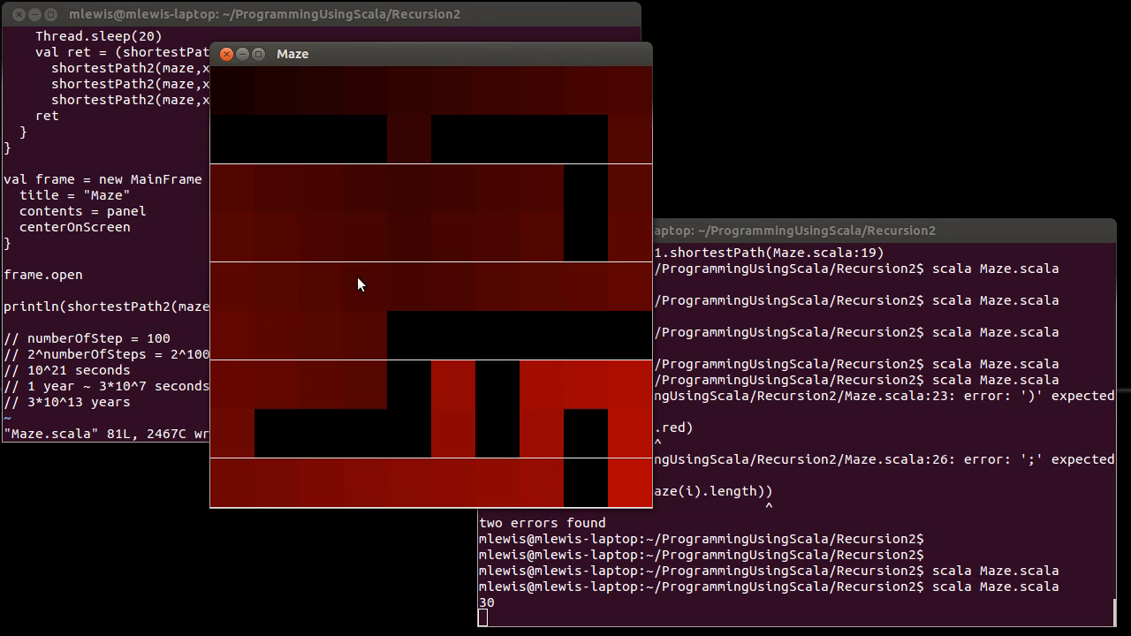
{"action": "mouse_move", "coordinate": [236, 113]}
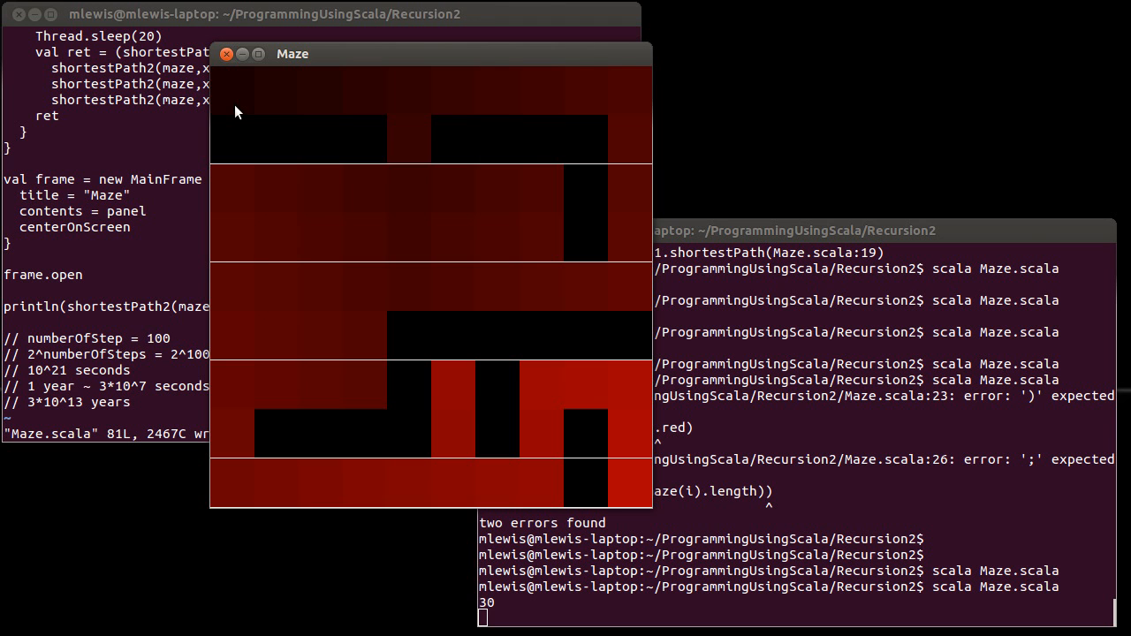
Step: Close the red-shaded Maze window after inspecting the gradient
{"action": "left_click", "coordinate": [227, 56]}
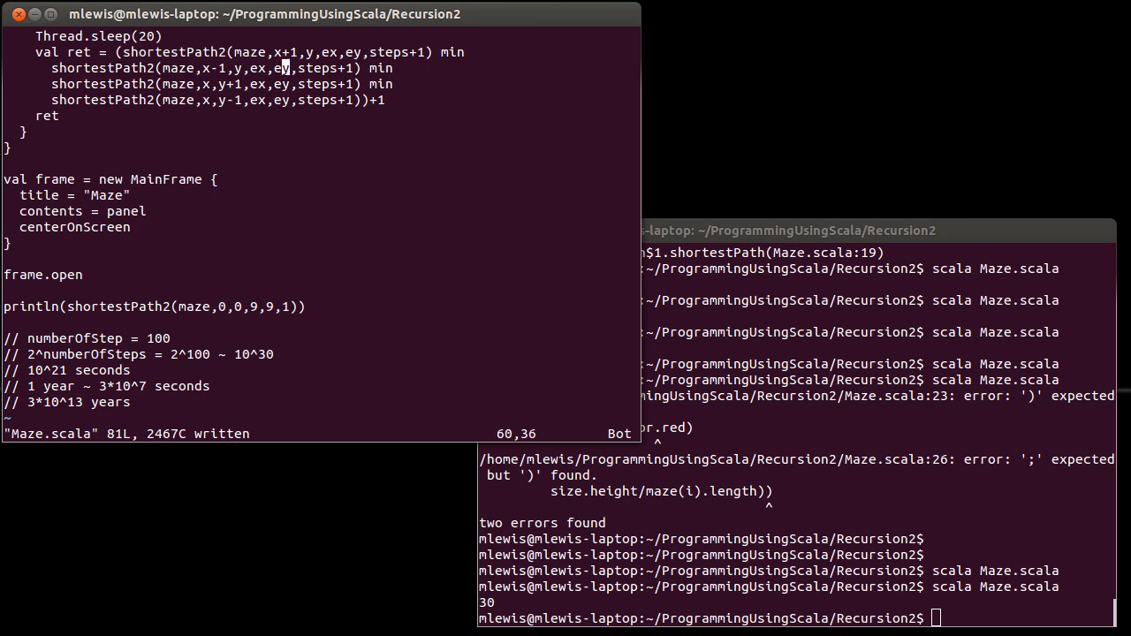
Step: Scroll the buffer to show the full shortestPath2 definition
{"action": "scroll", "scroll_direction": "down", "scroll_amount": 3}
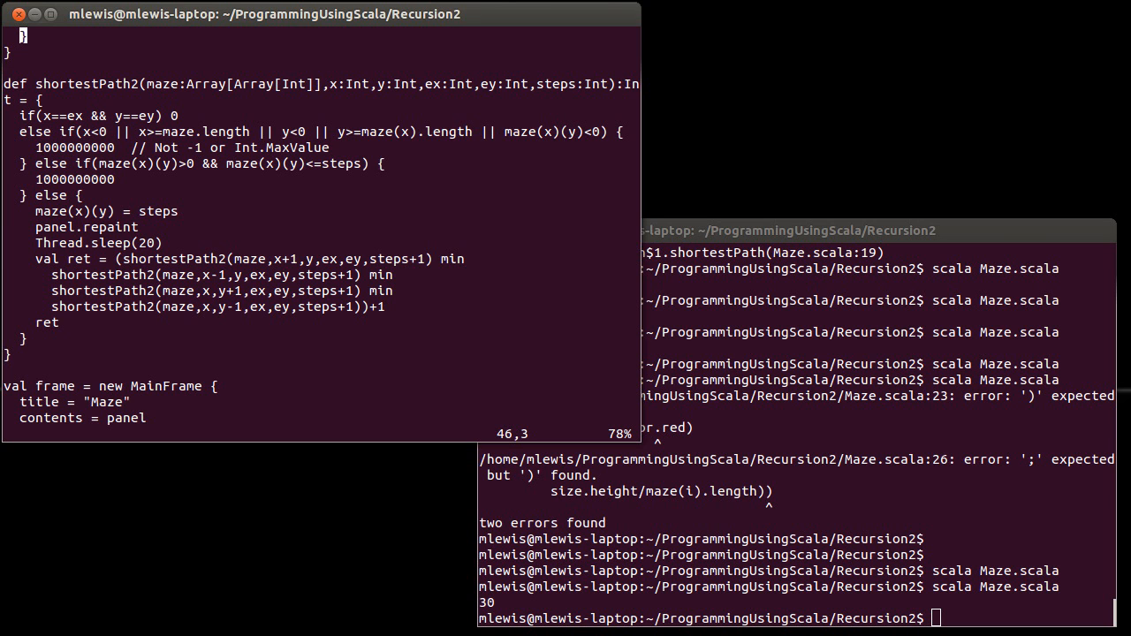
{"action": "mouse_move", "coordinate": [269, 253]}
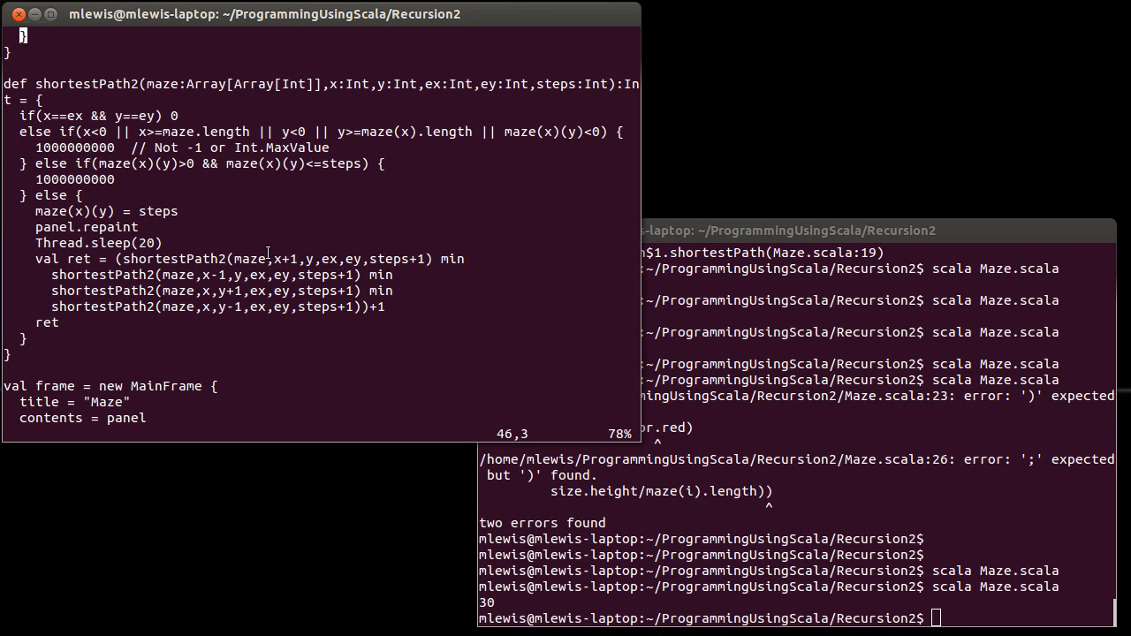